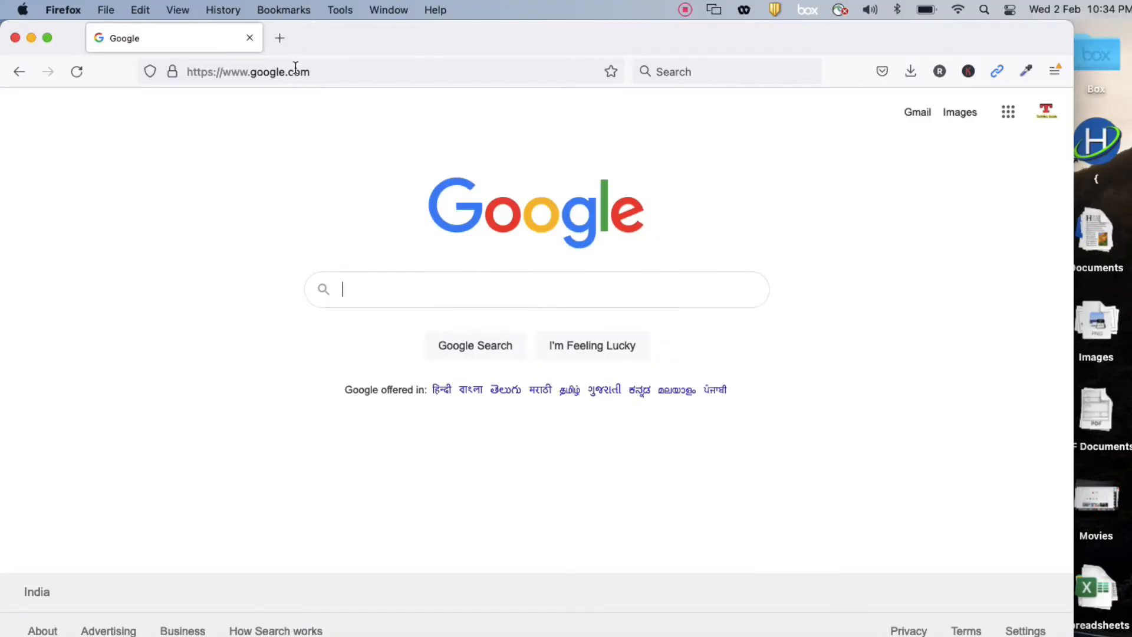
- Go to support.radware.com and open the Downloads page for Alteon Application Switch
text(https://support.radware.com)
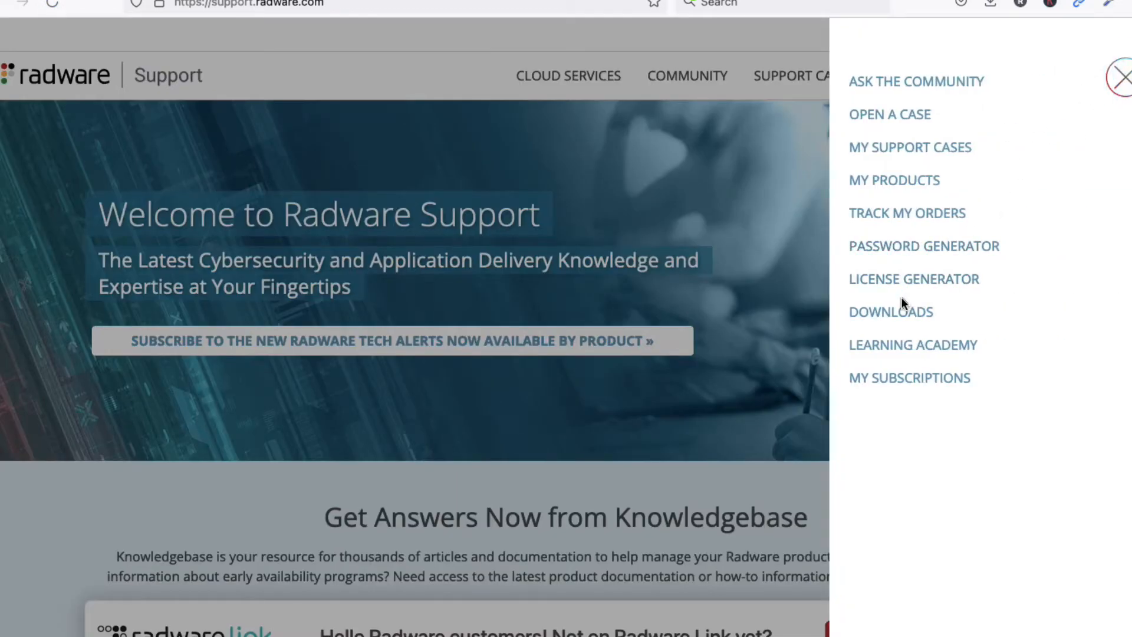
click(890, 311)
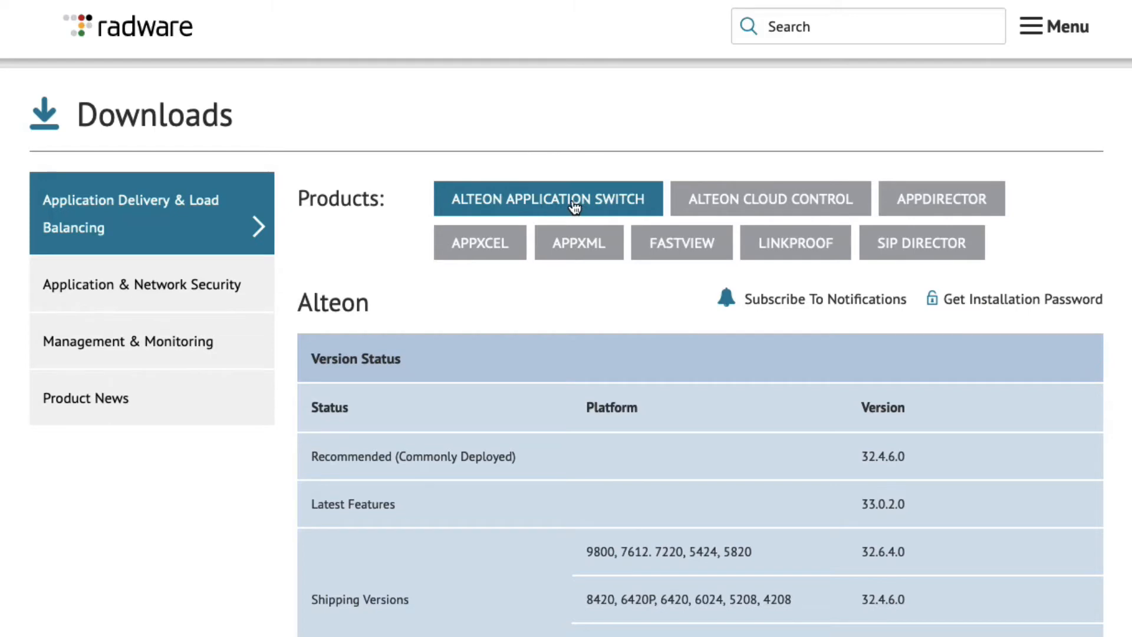
- Filter releases to VMware and 30.xx previous versions, then expand Alteon 30.5.15.0
scroll(down, 3)
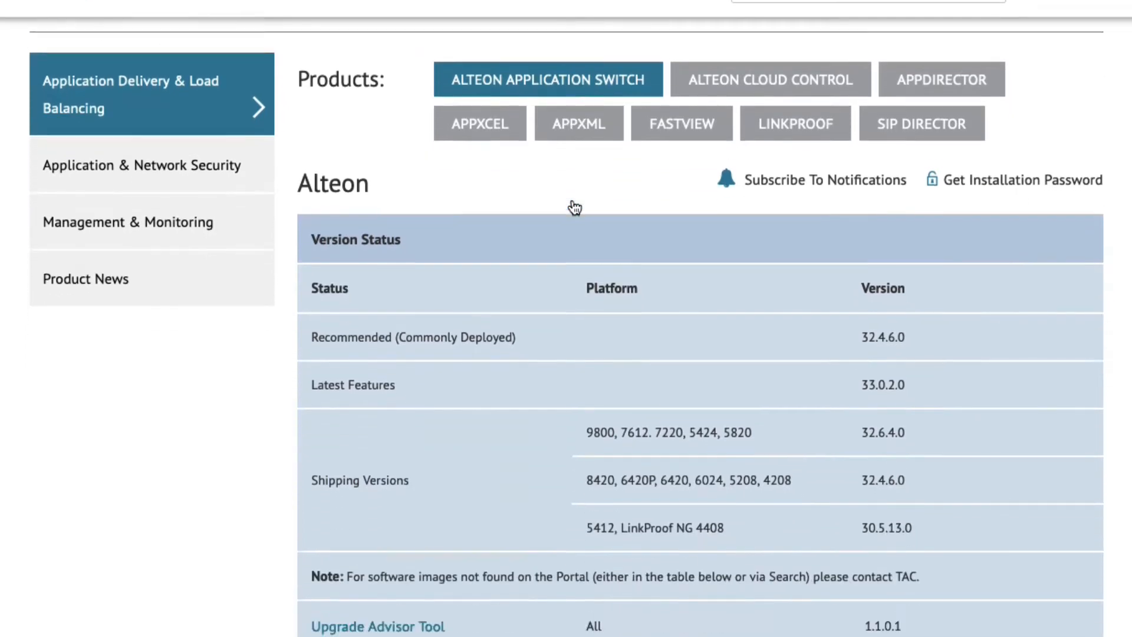
scroll(down, 3)
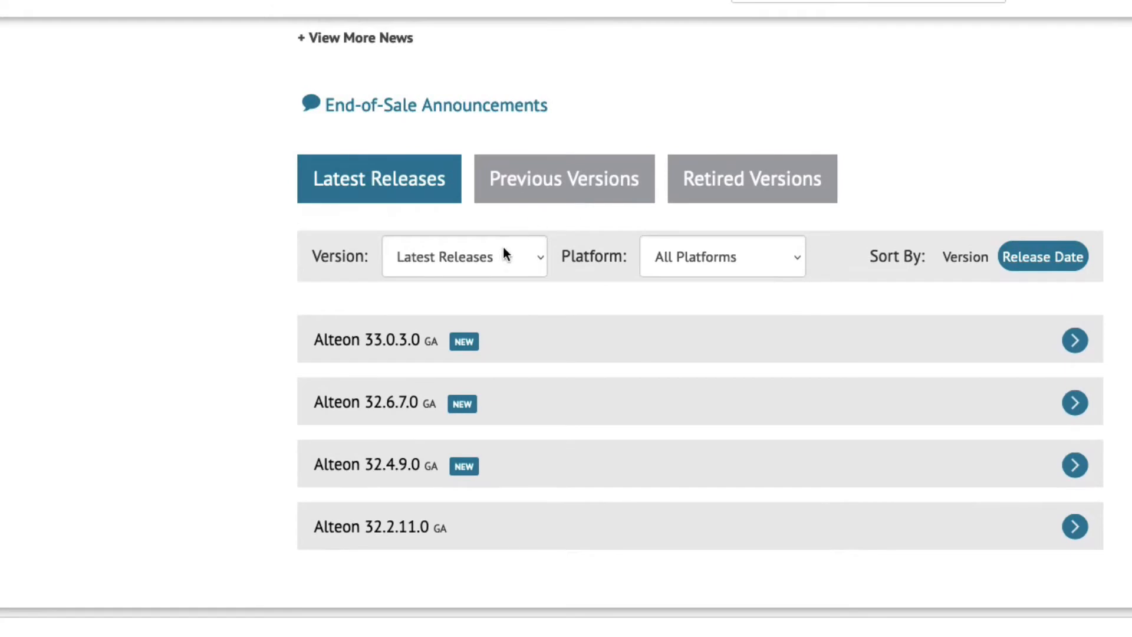
click(722, 257)
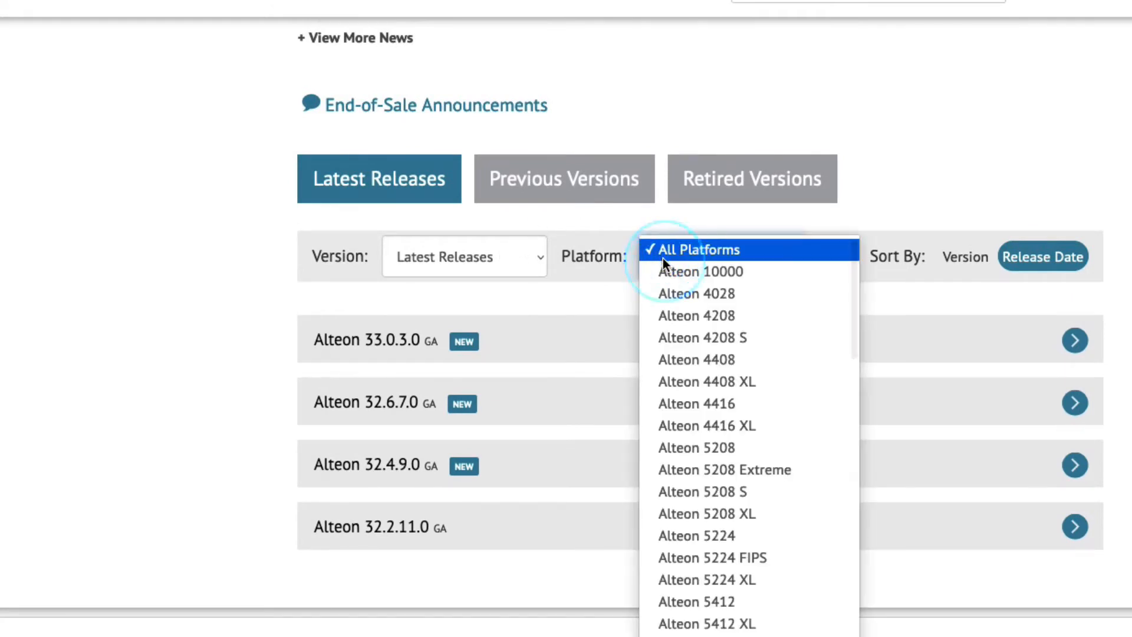
scroll(down, 3)
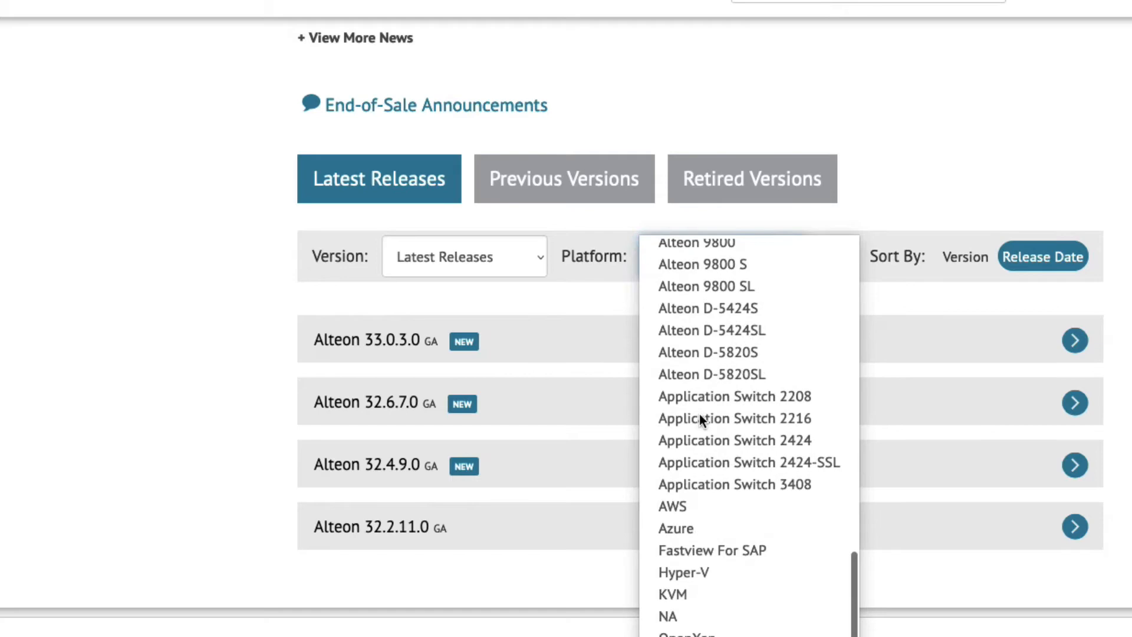
click(563, 178)
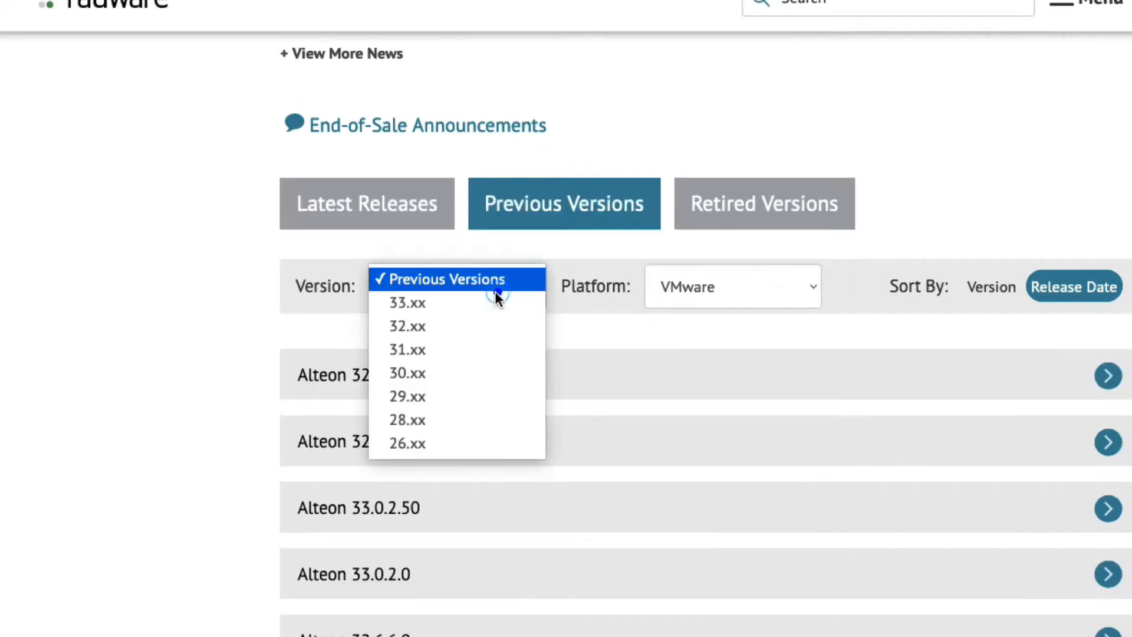
click(406, 373)
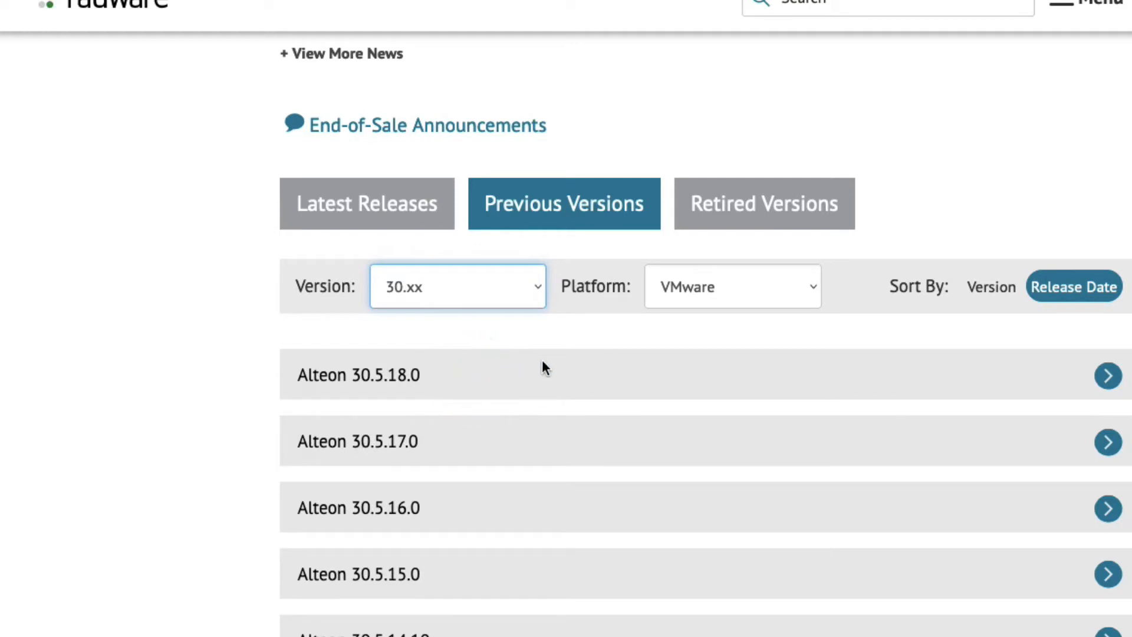
scroll(down, 3)
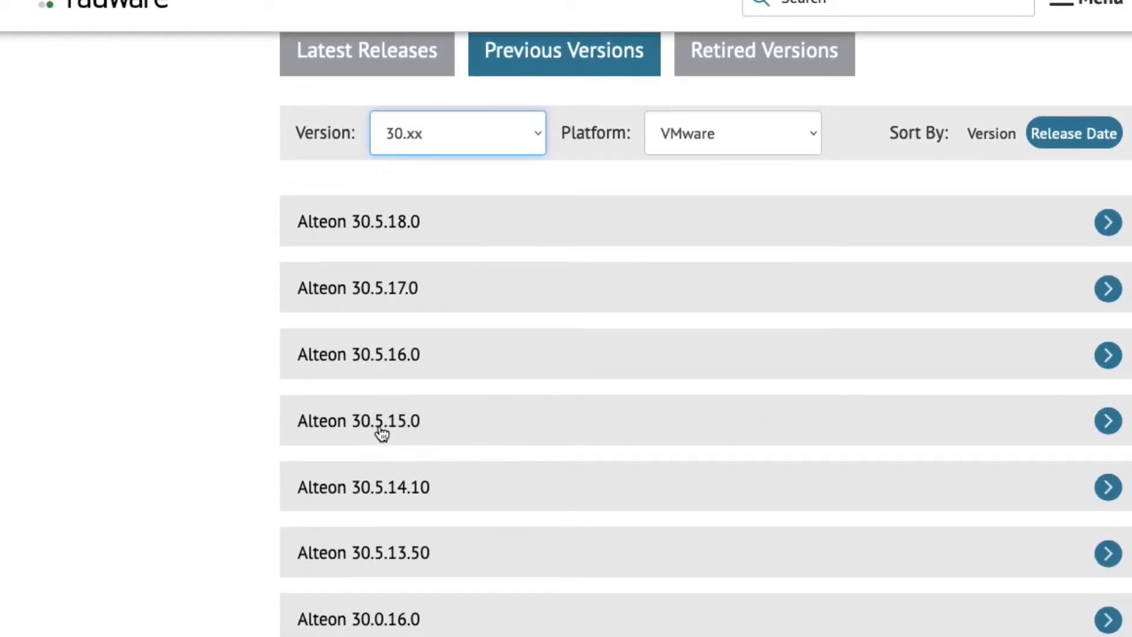
mouse_move(1111, 430)
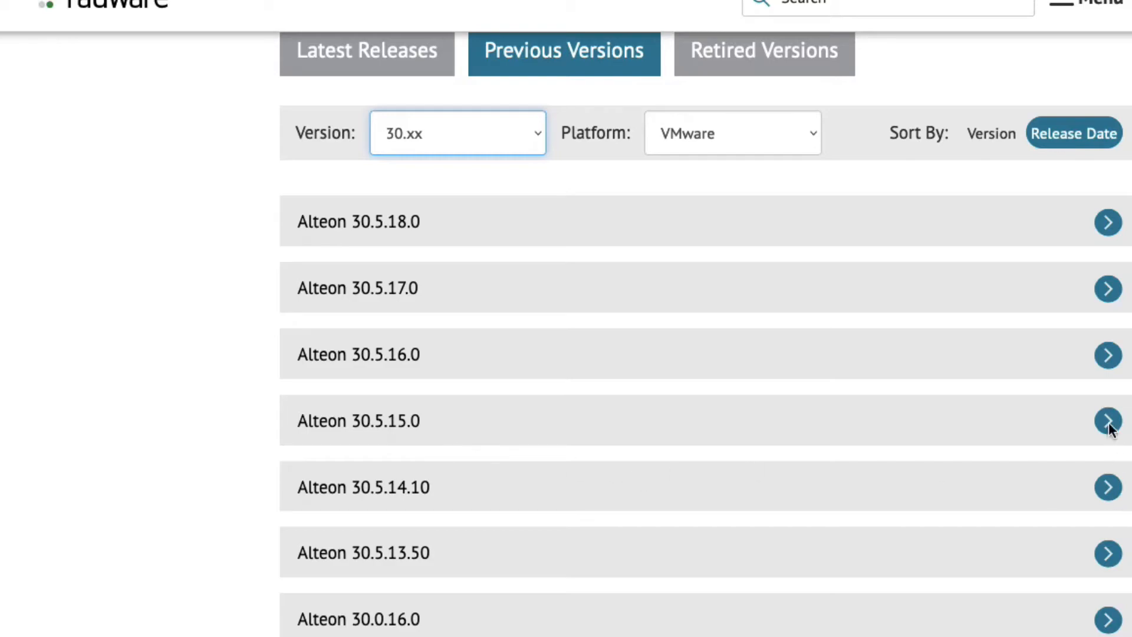
click(1108, 421)
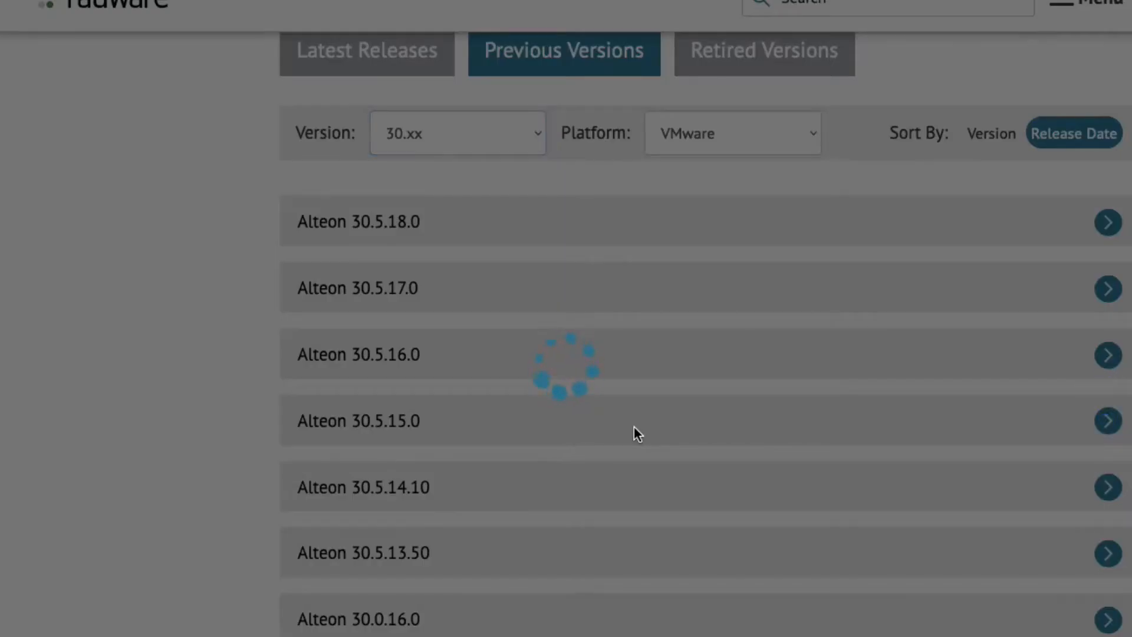
click(358, 421)
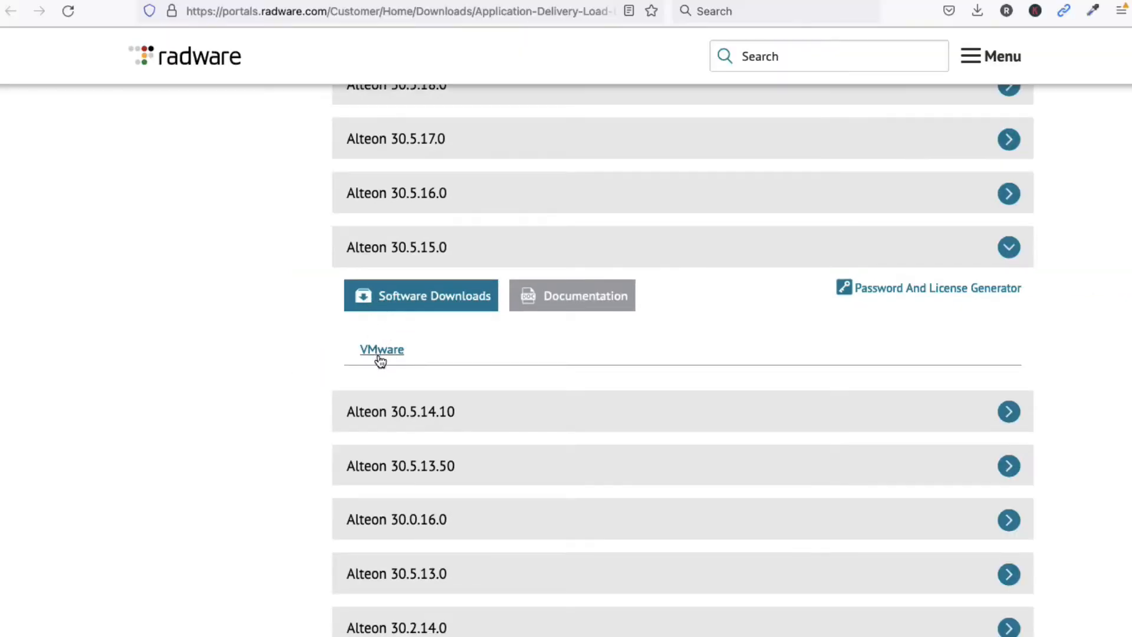
- Save the full Alteon 30.5.15.0 VMware virtual appliance OVA to disk and check its download progress
click(381, 349)
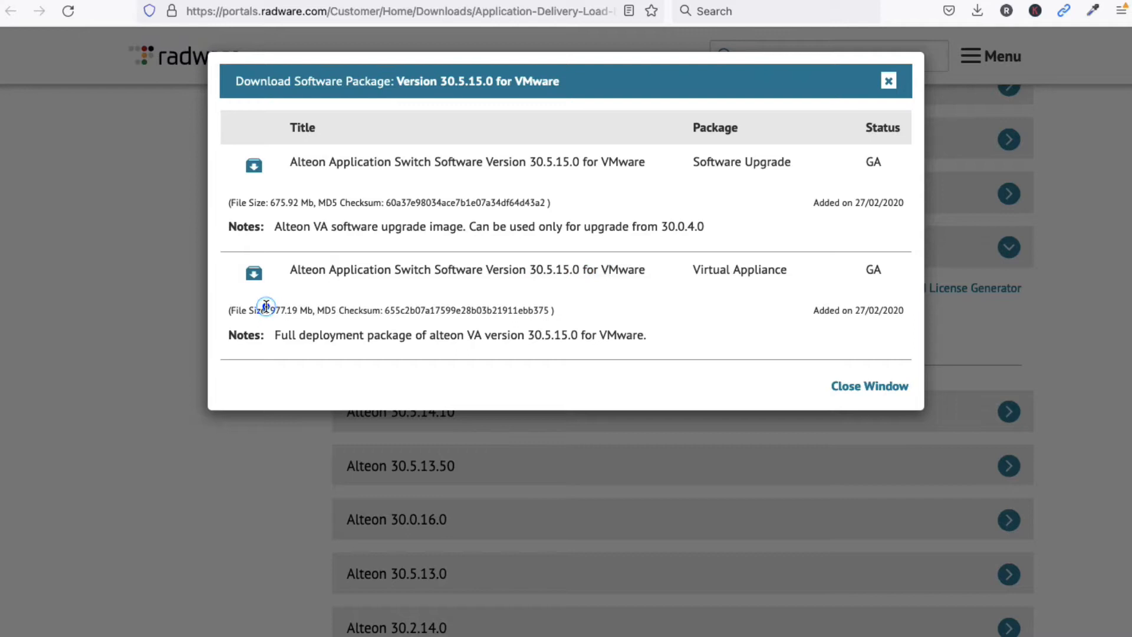
click(254, 273)
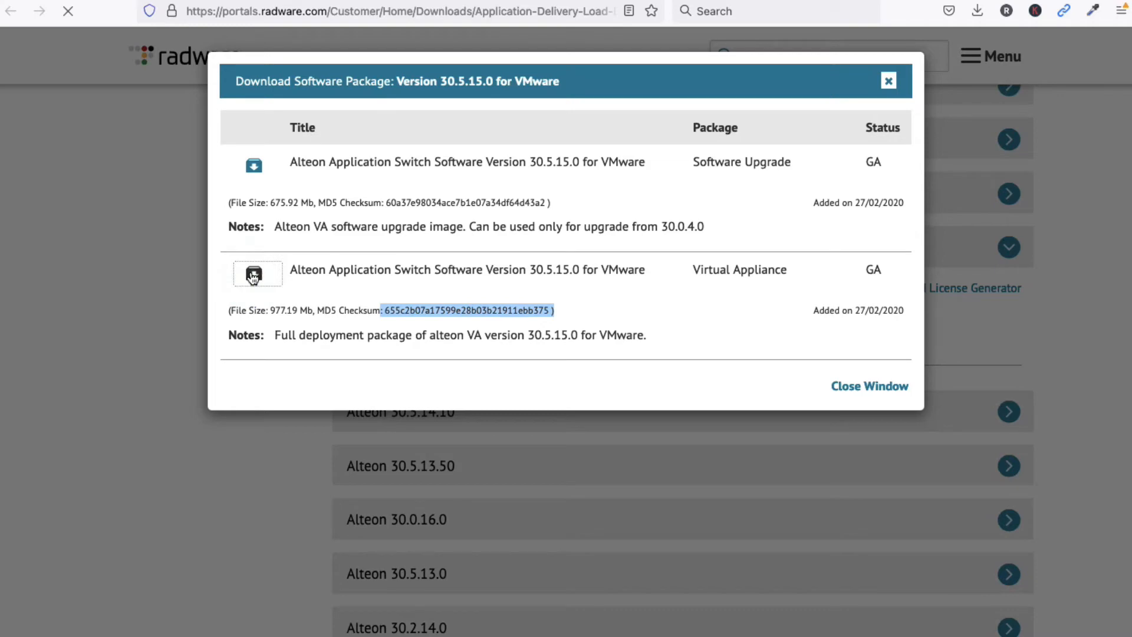
click(254, 273)
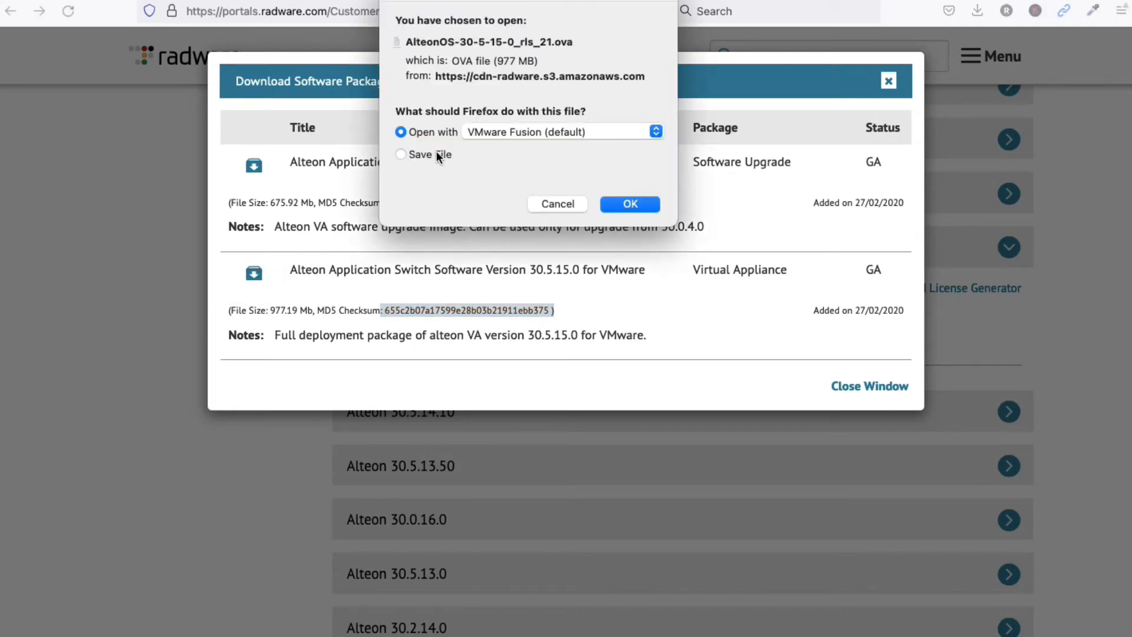
click(630, 203)
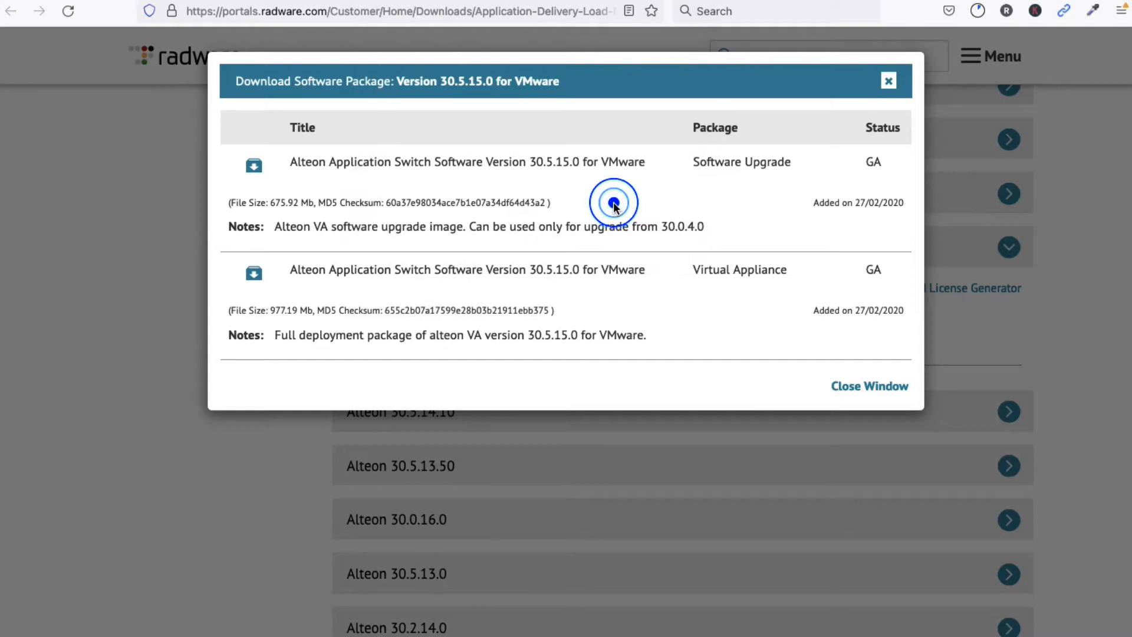
click(977, 10)
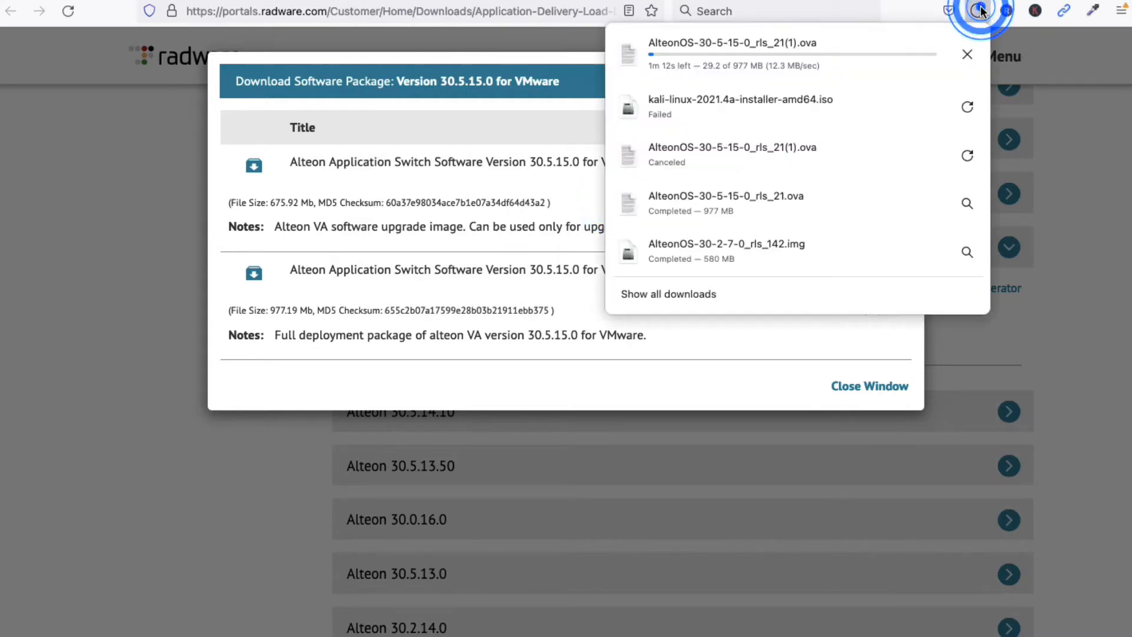
click(978, 10)
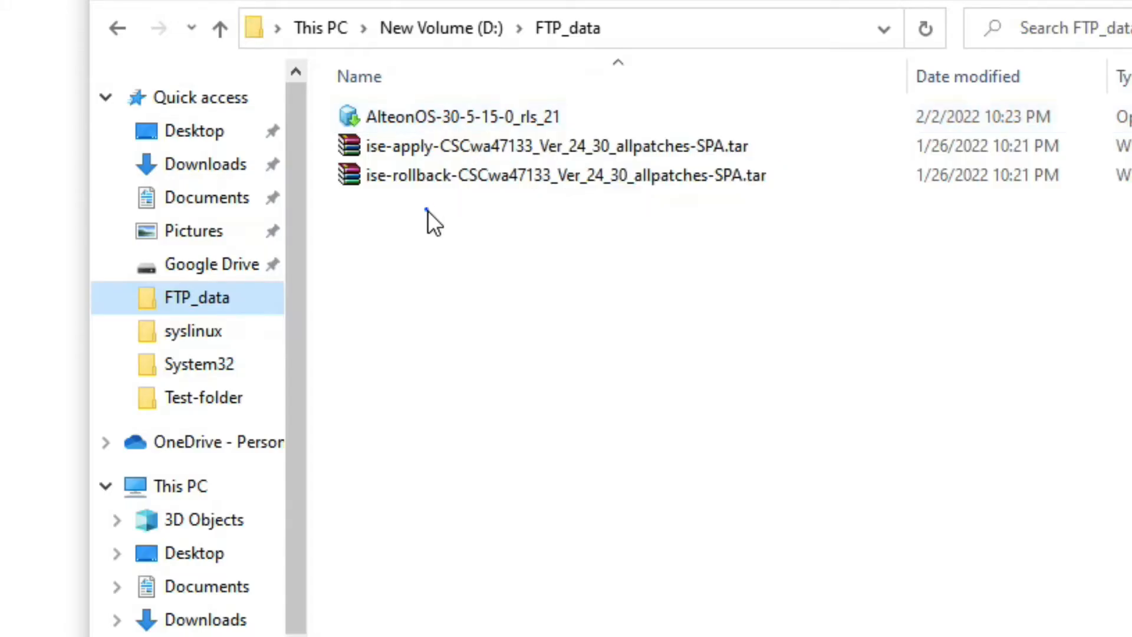
mouse_move(422, 126)
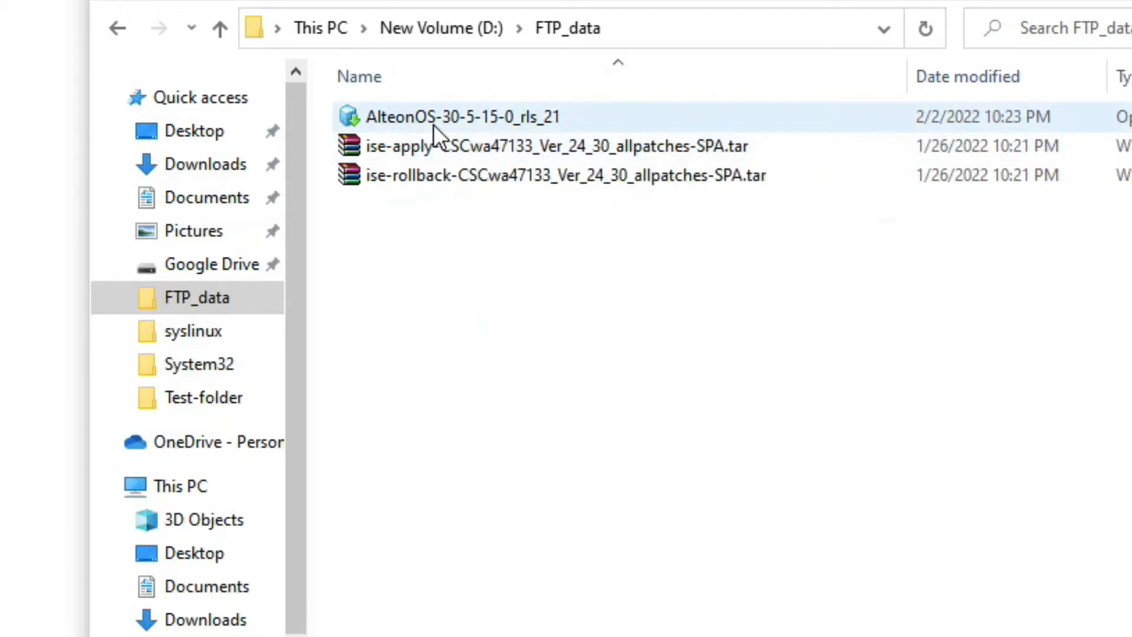
mouse_move(641, 155)
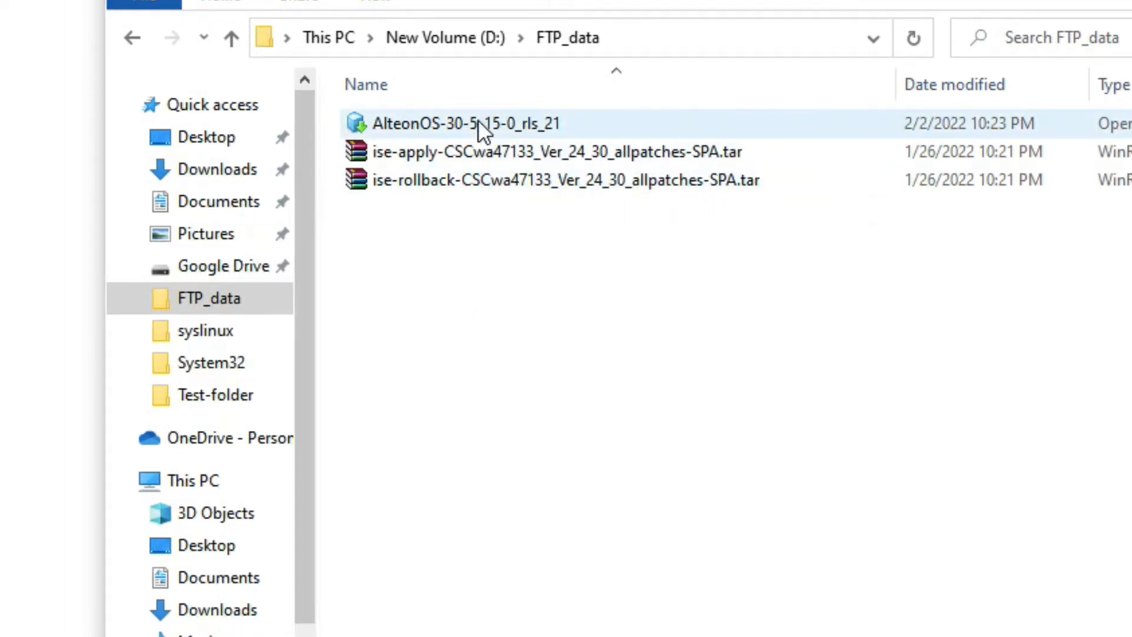
- Open AlteonOS-30-5-15-0_rls_21 from D:\FTP_data to launch the VMware import
double_click(466, 123)
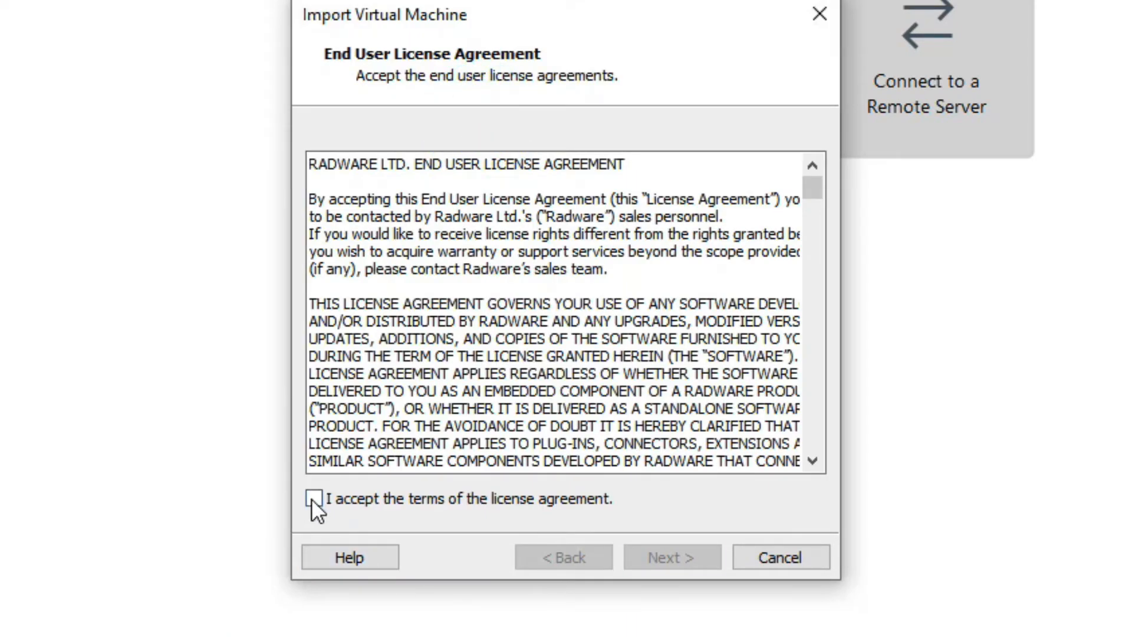
- Accept the Radware license terms and continue to the VM name and storage path page
click(314, 498)
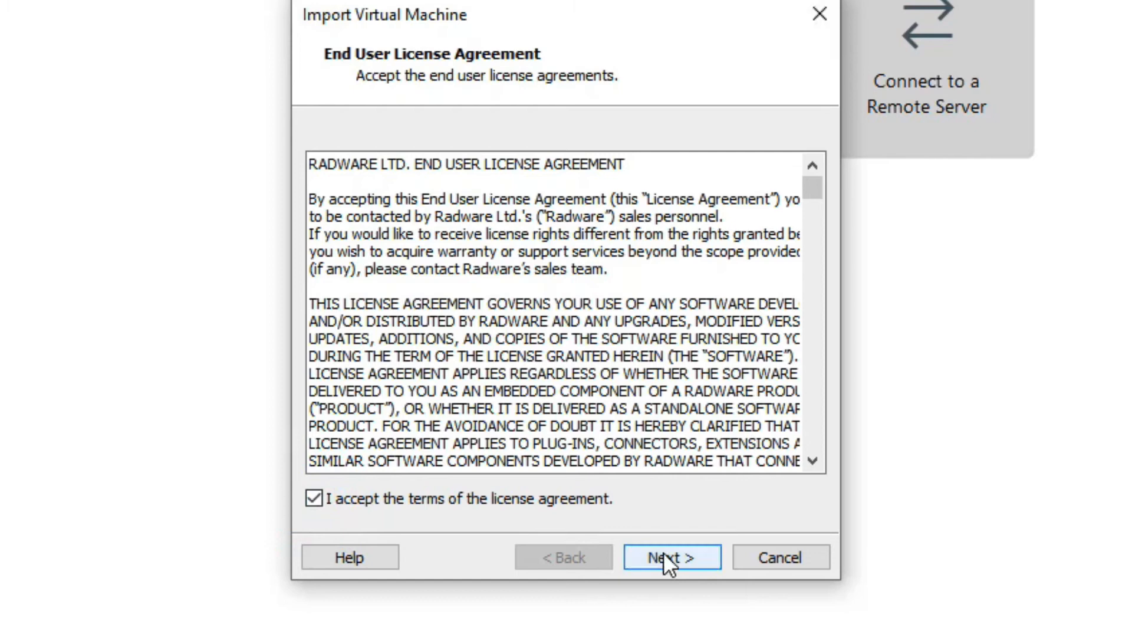
click(671, 556)
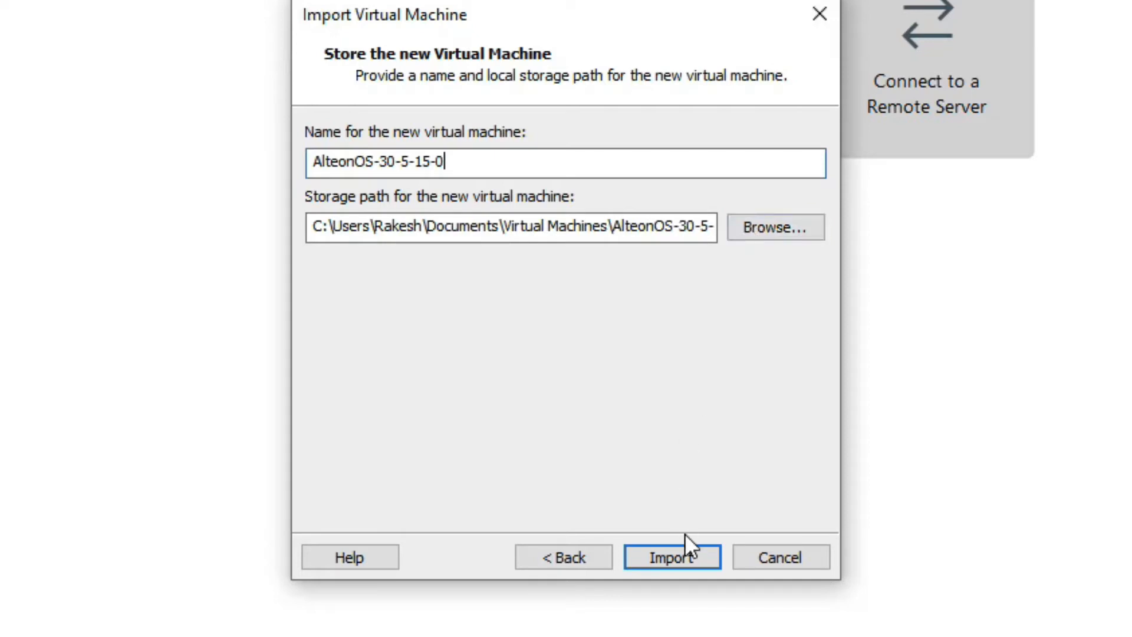
- Import AlteonOS-30-5-15-0 with its 2.5 GB memory, 10.1 GB disk and three adapters
click(672, 556)
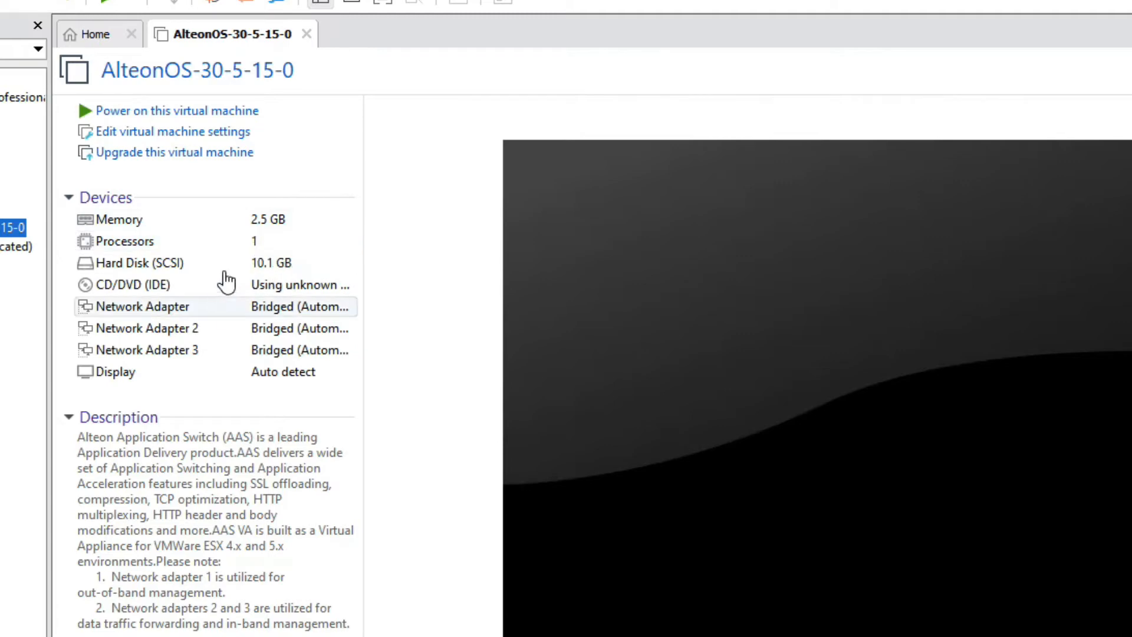
mouse_move(263, 292)
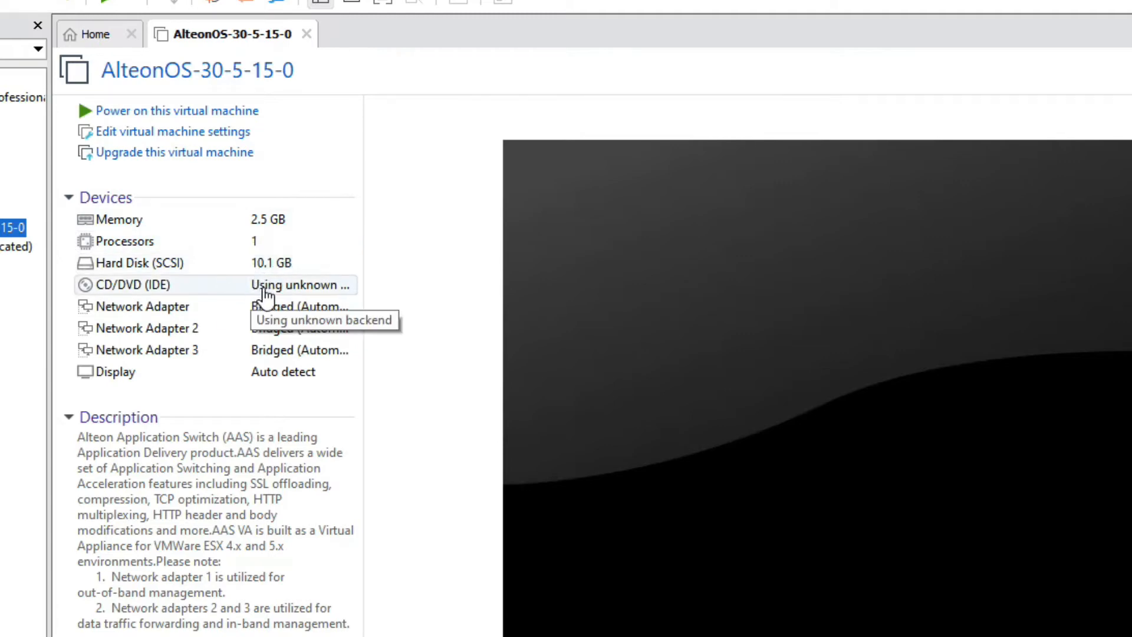
mouse_move(226, 295)
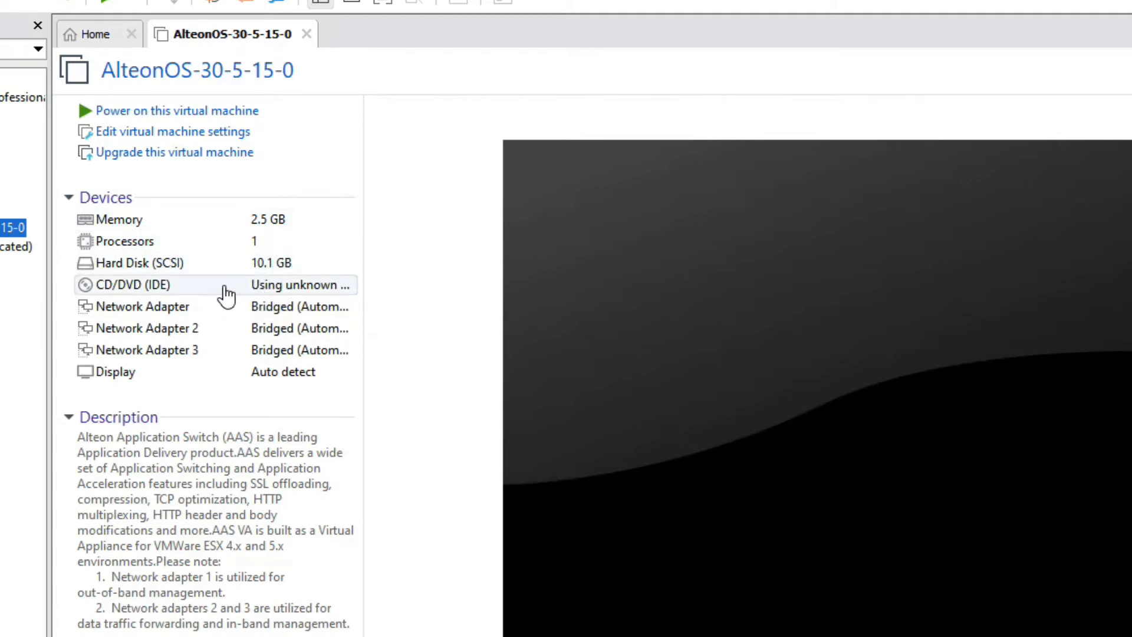
mouse_move(177, 111)
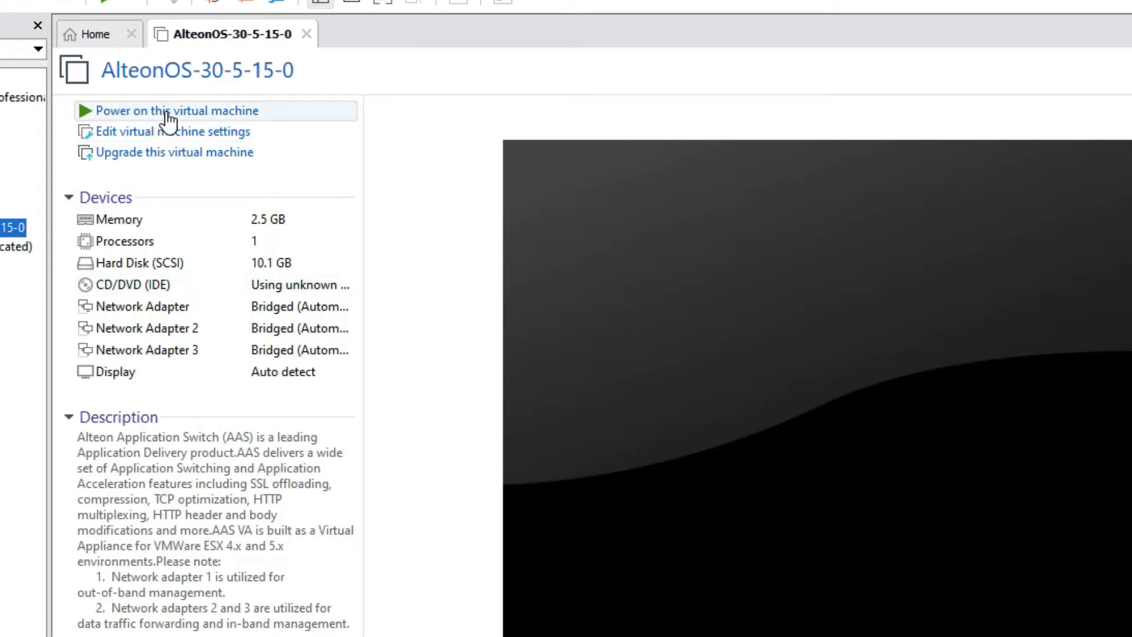
- Power on the AlteonOS-30-5-15-0 VM and log in as admin at the console
click(177, 110)
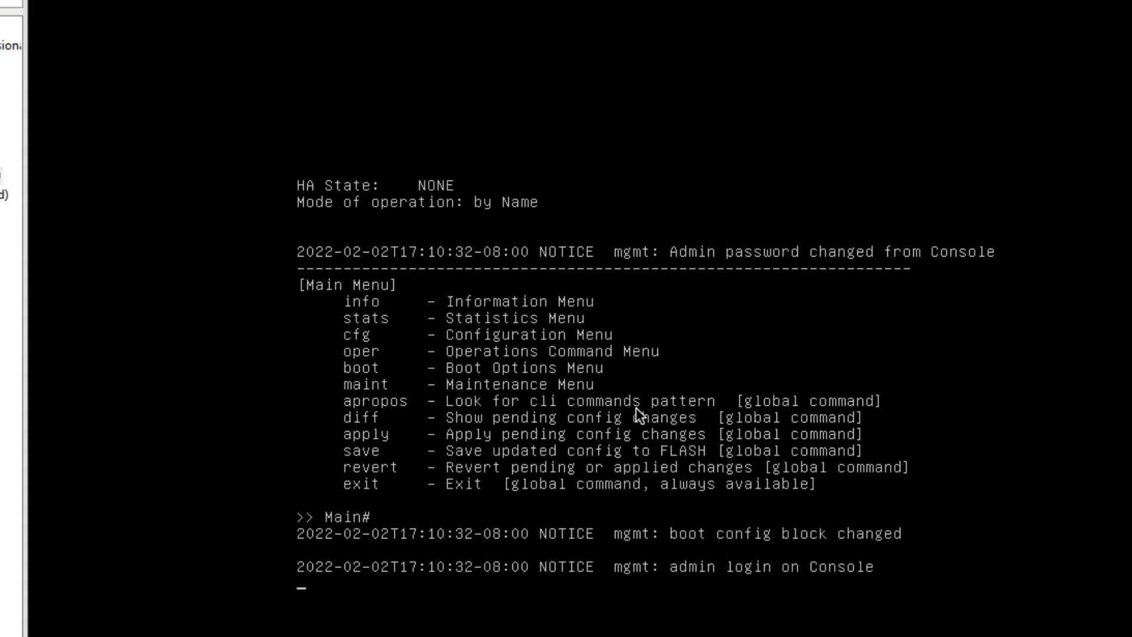
text(infp)
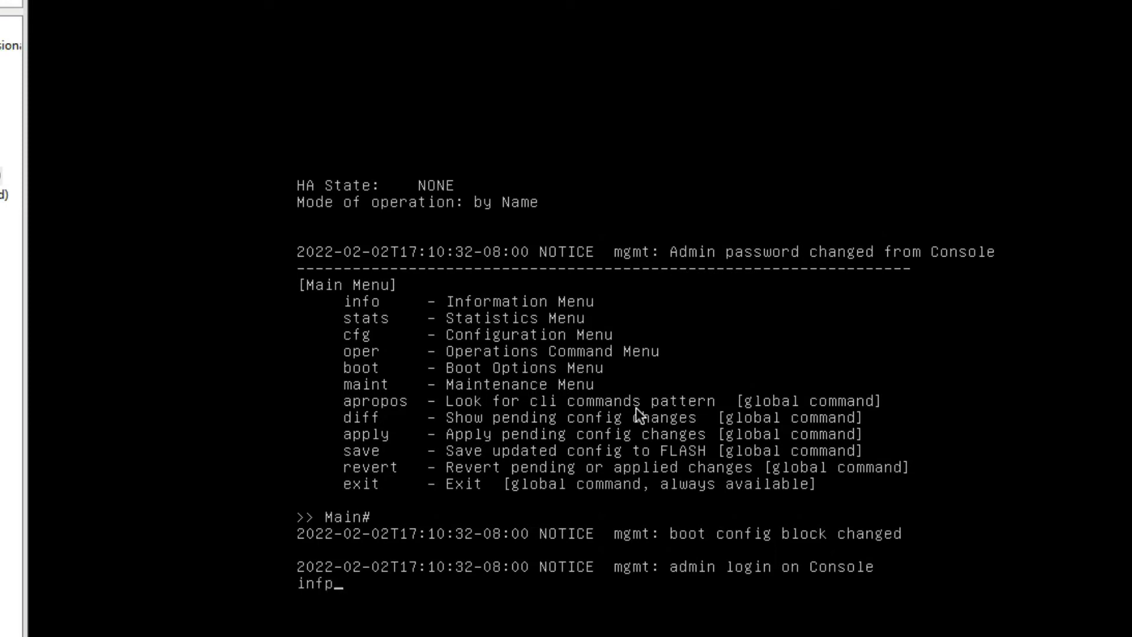
text(info)
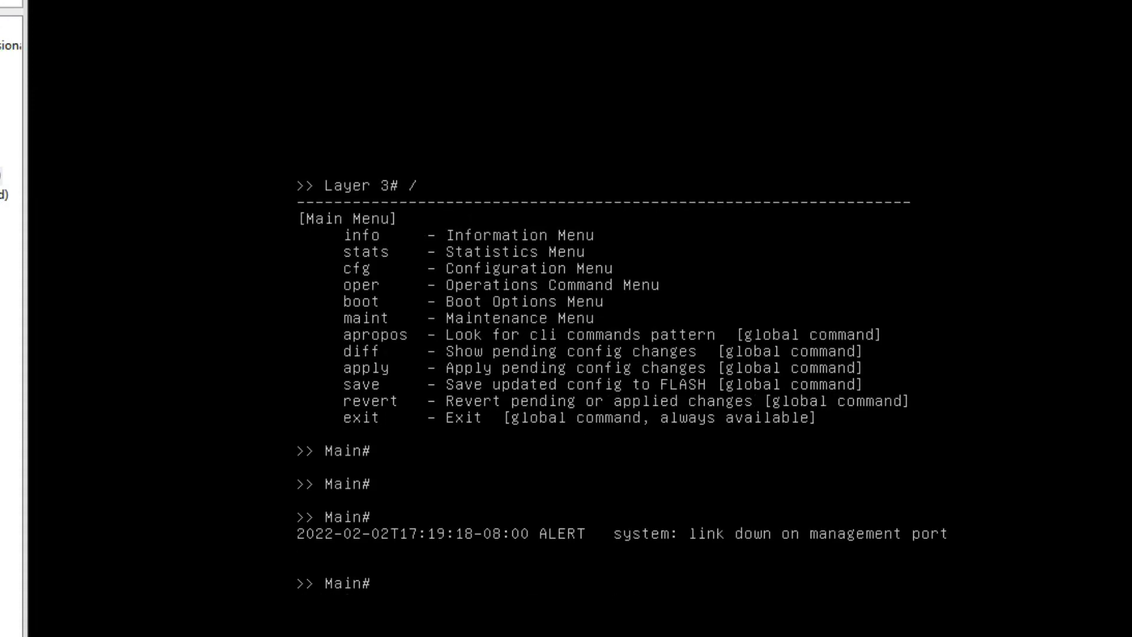
- Enter 'sy' at the Main# prompt and wait for the DHCP management address 192.168.1.30
text(sy)
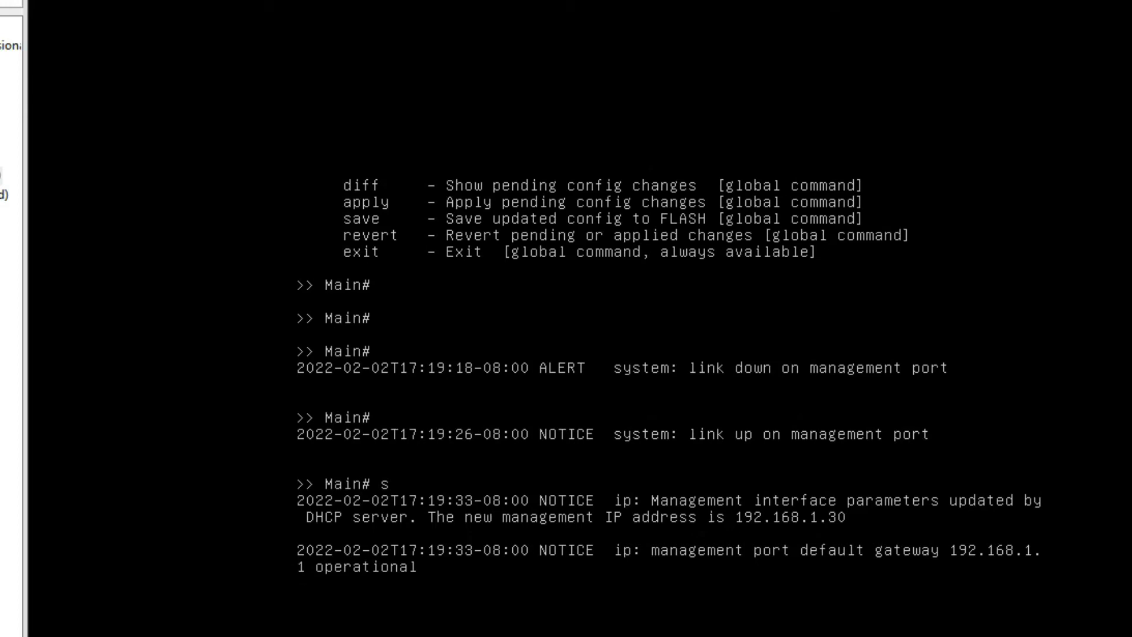
key(Enter)
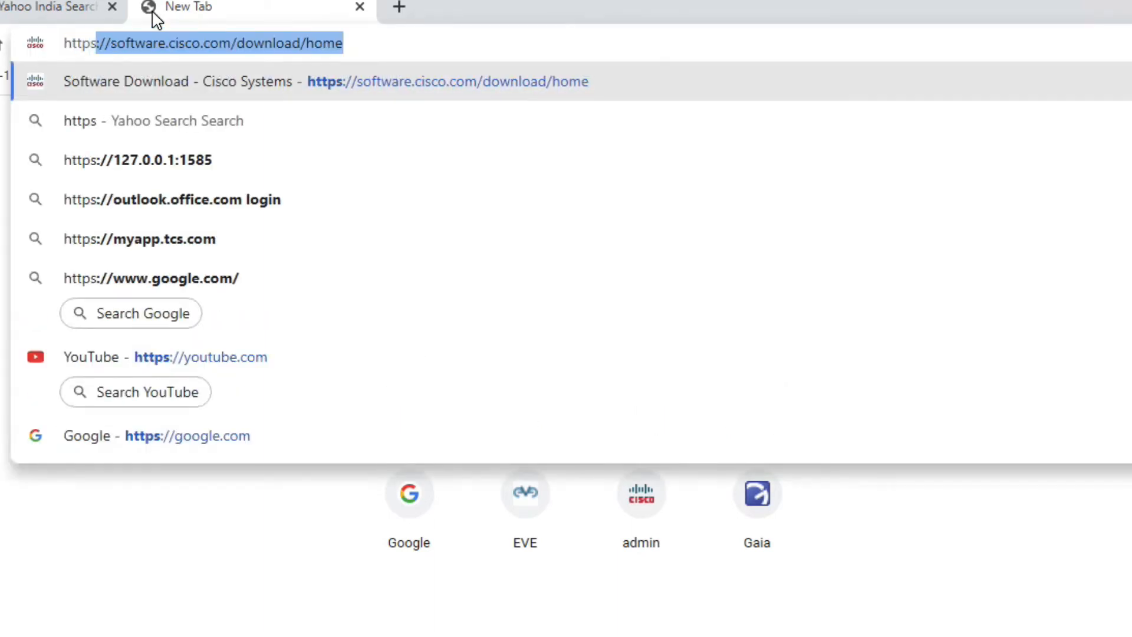
text(https://192.1)
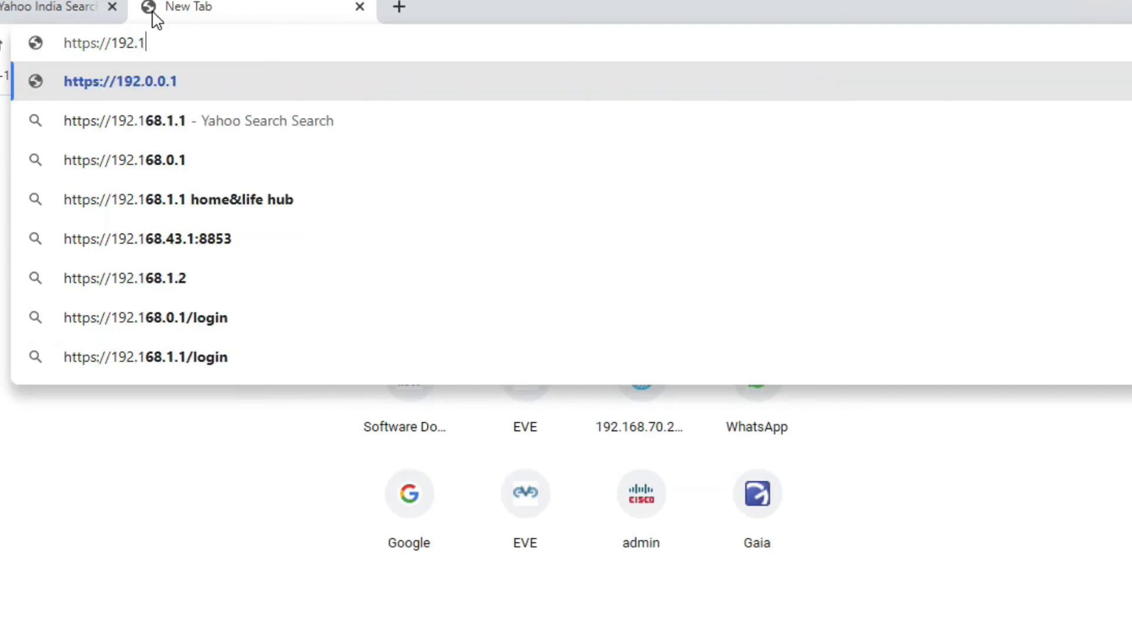
text(68.1.30)
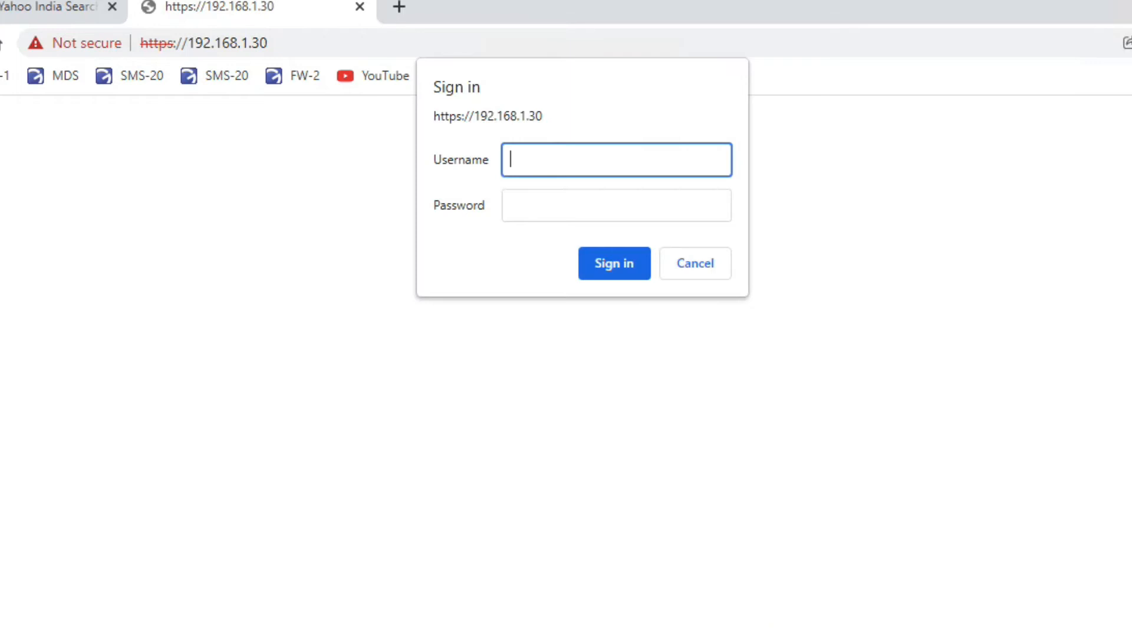
text(•••••)
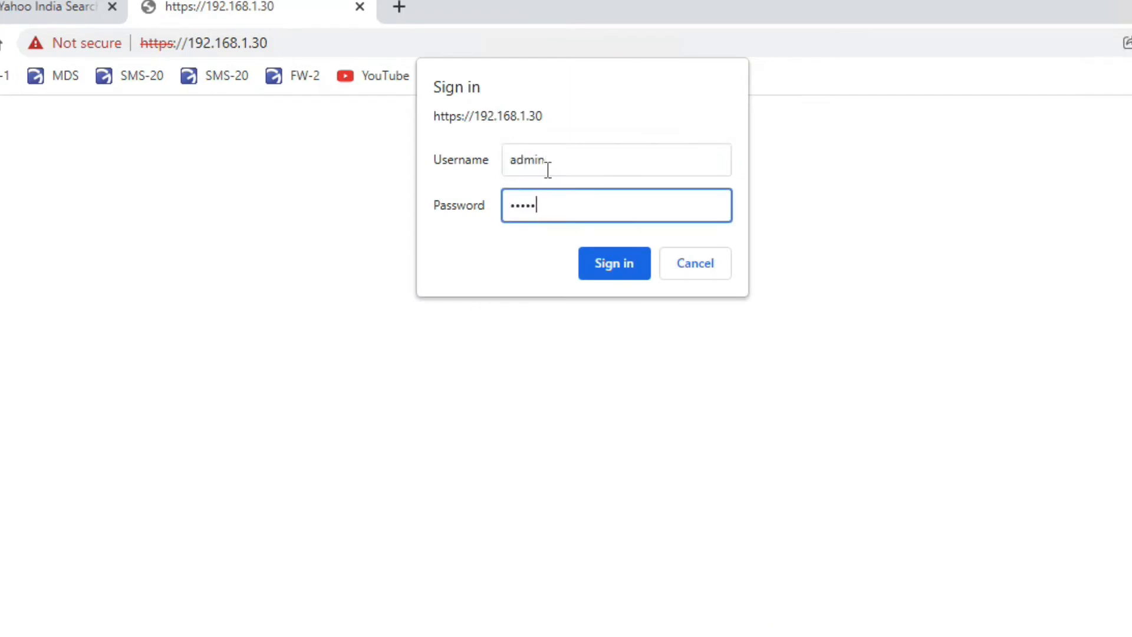
click(614, 263)
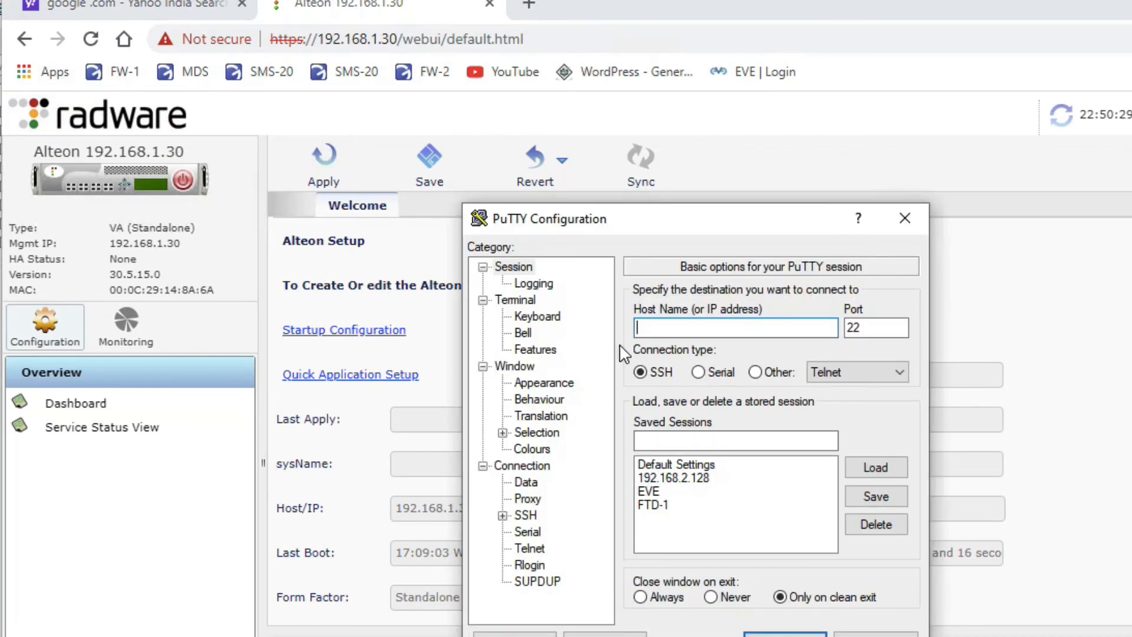
- Open a PuTTY SSH session to the Alteon management IP and log in as admin
text(192.168.1.)
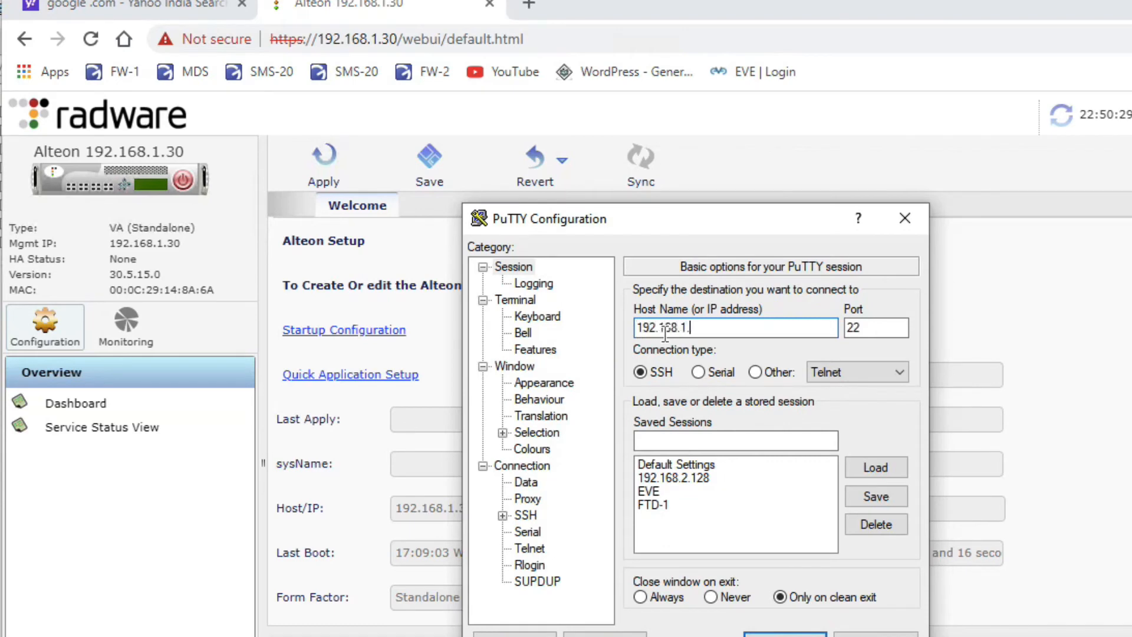
click(785, 634)
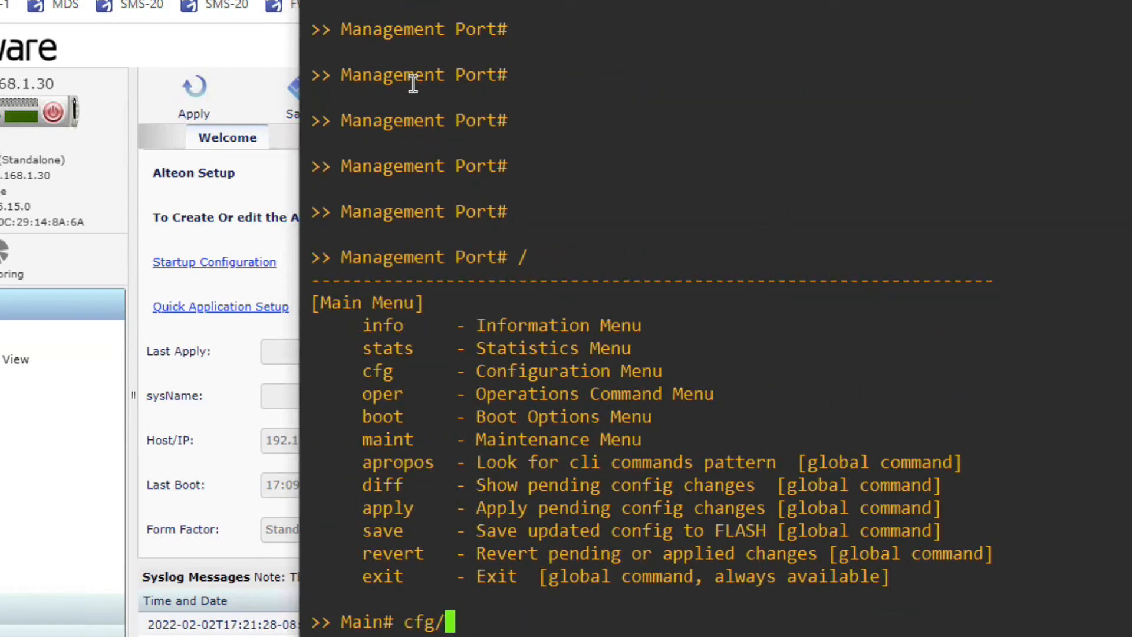
- Disable DHCP on the Alteon management port, apply, and return to cfg/sys/mmgmt/
text(s)
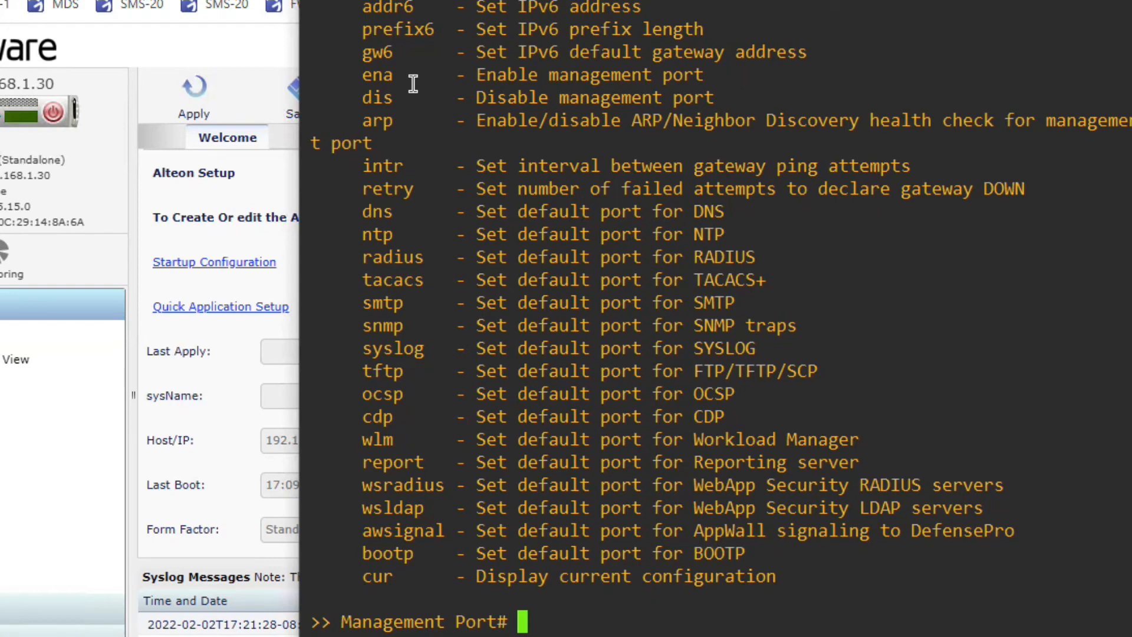
text(dhcp)
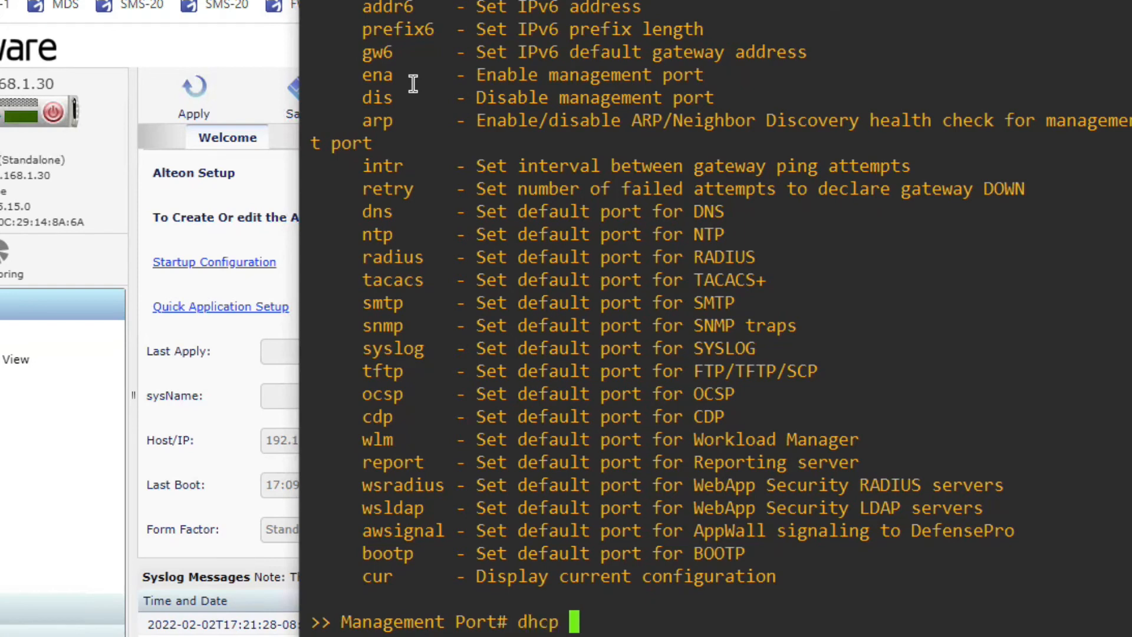
mouse_move(665, 615)
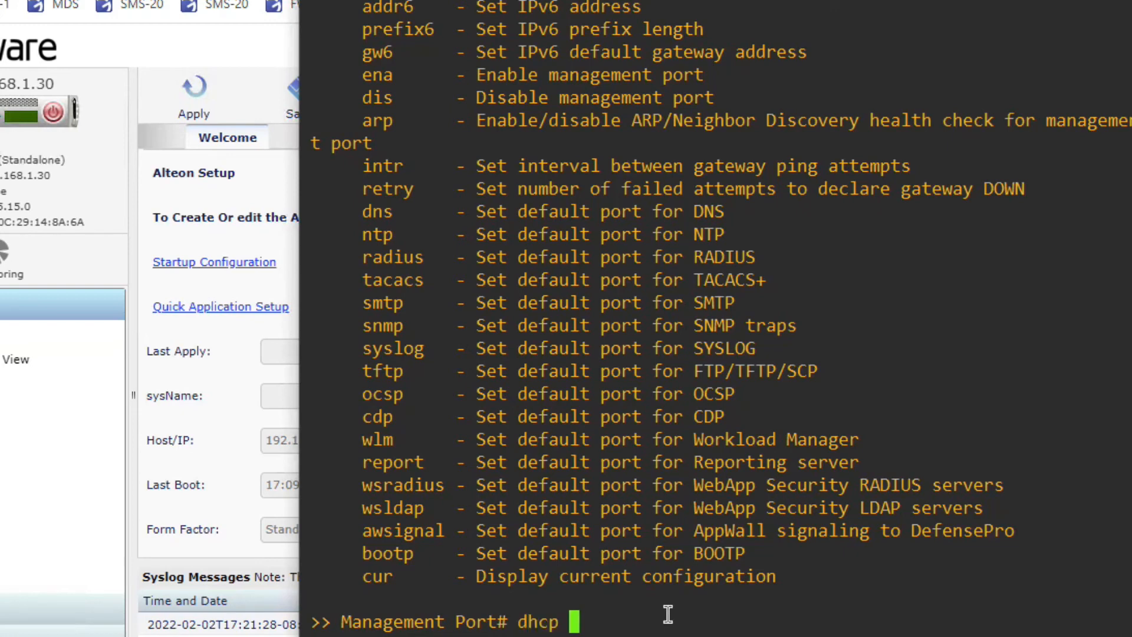
text(disa)
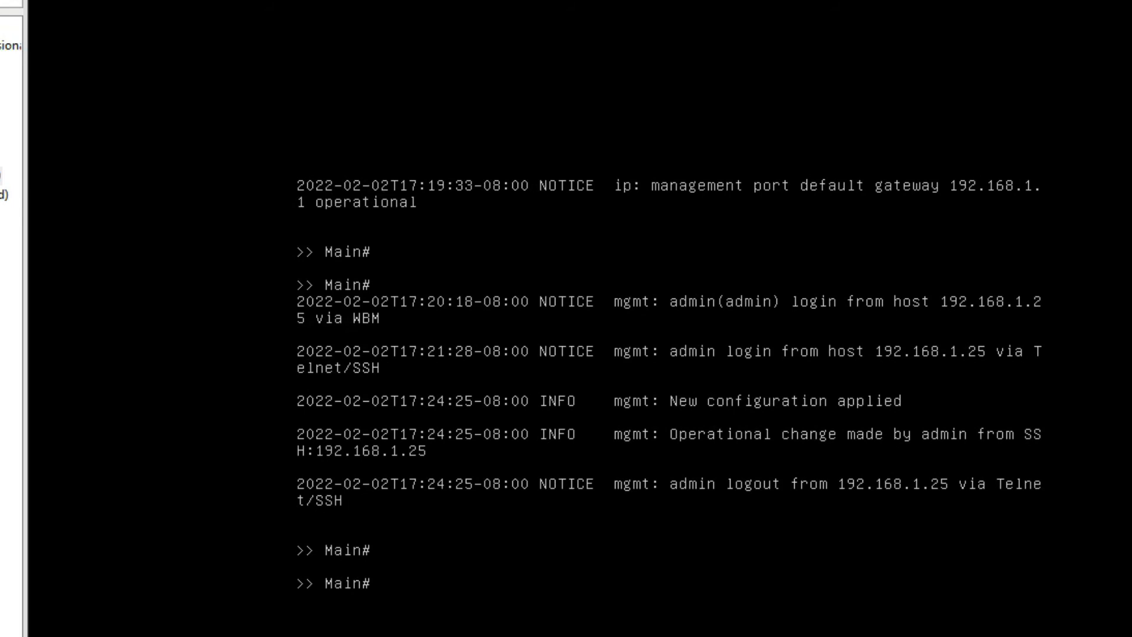
text(cfg/sys/mmgmt/)
text(gw)
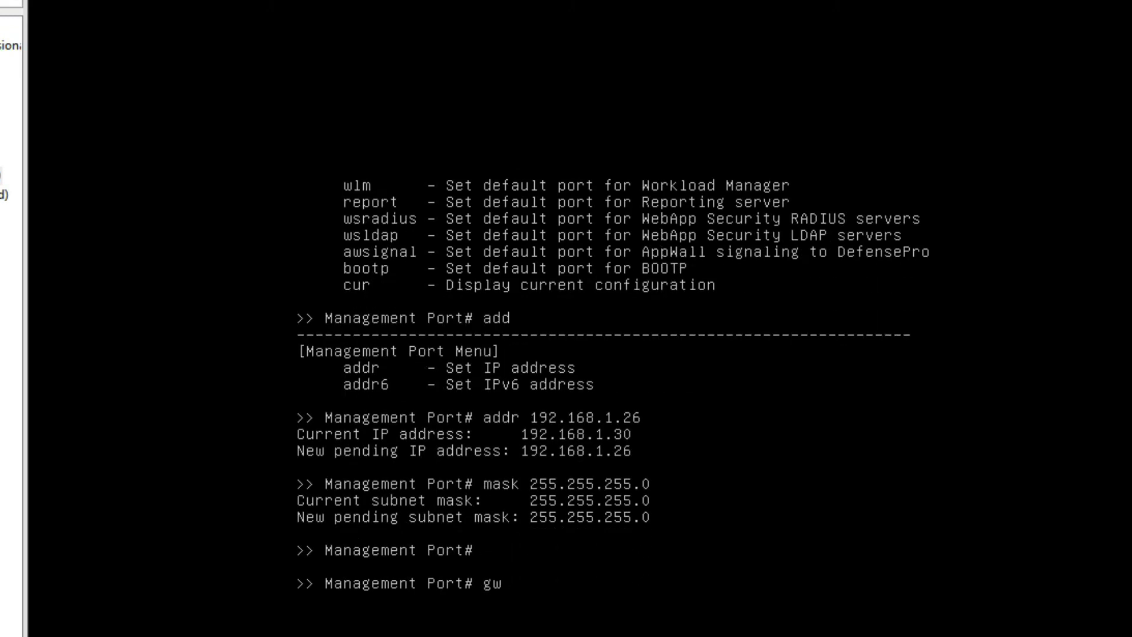
- Set the management gateway to 192.168.1.1 and apply the static configuration
text(192.168.1.1)
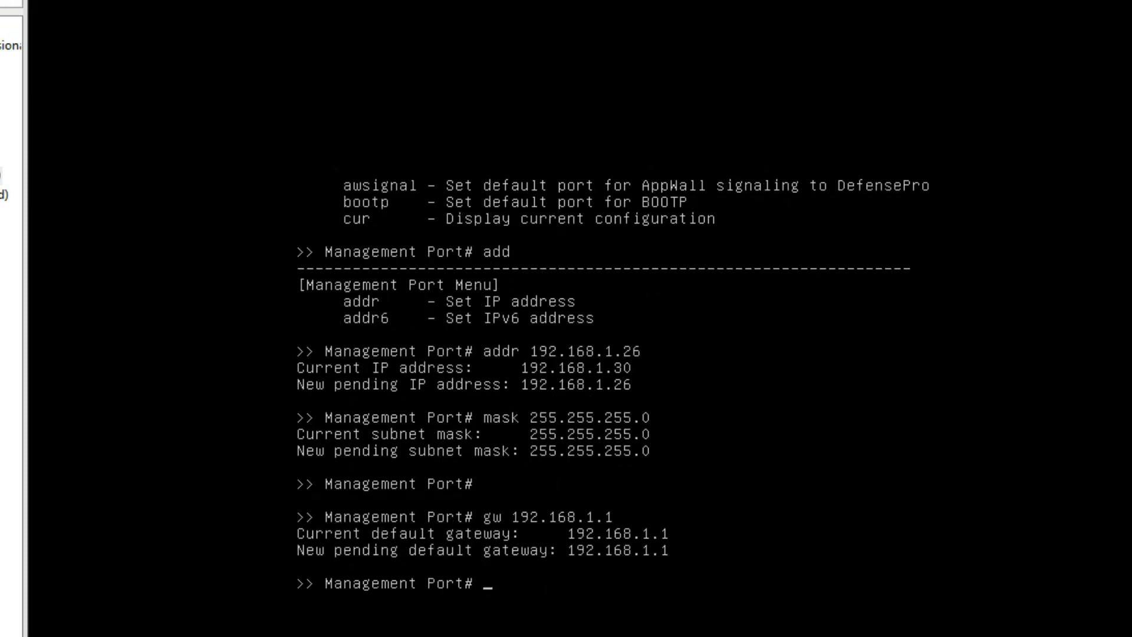
text(apply)
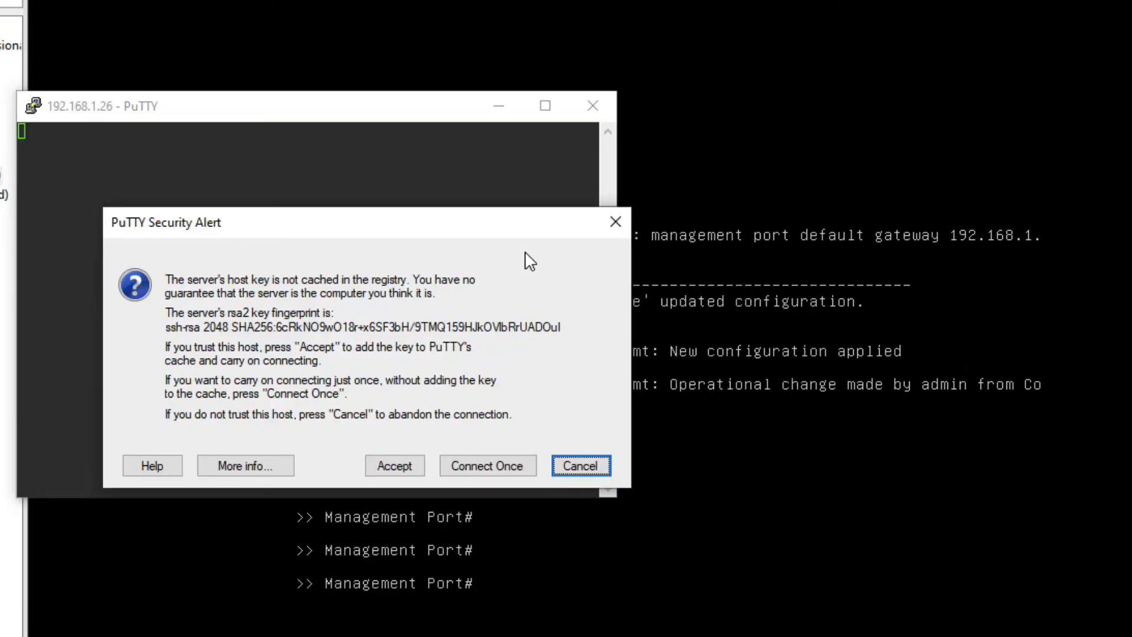
mouse_move(418, 465)
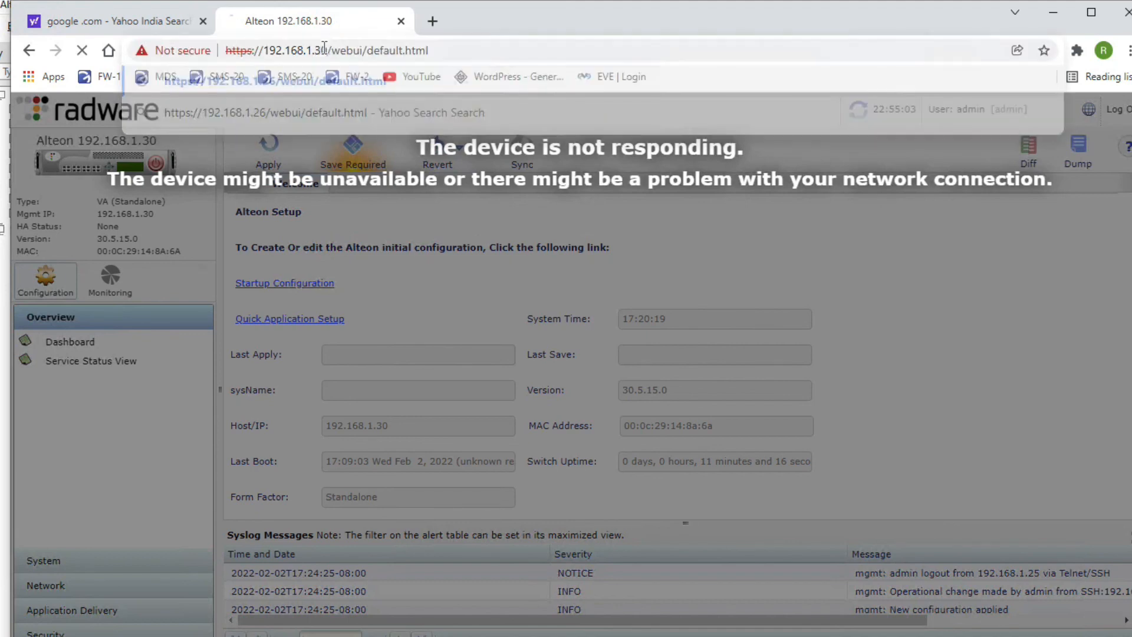
- Start entering the admin password at the 192.168.1.26 sign-in prompt
text(•)
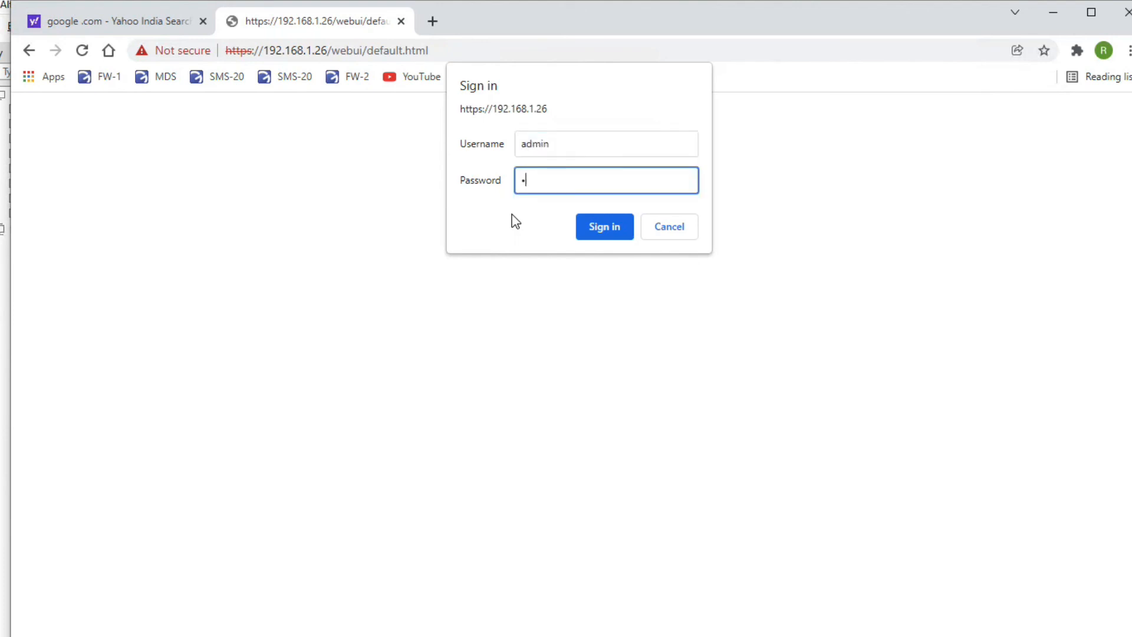
- Submit the admin credentials to sign in to WebUI at 192.168.1.26
click(604, 227)
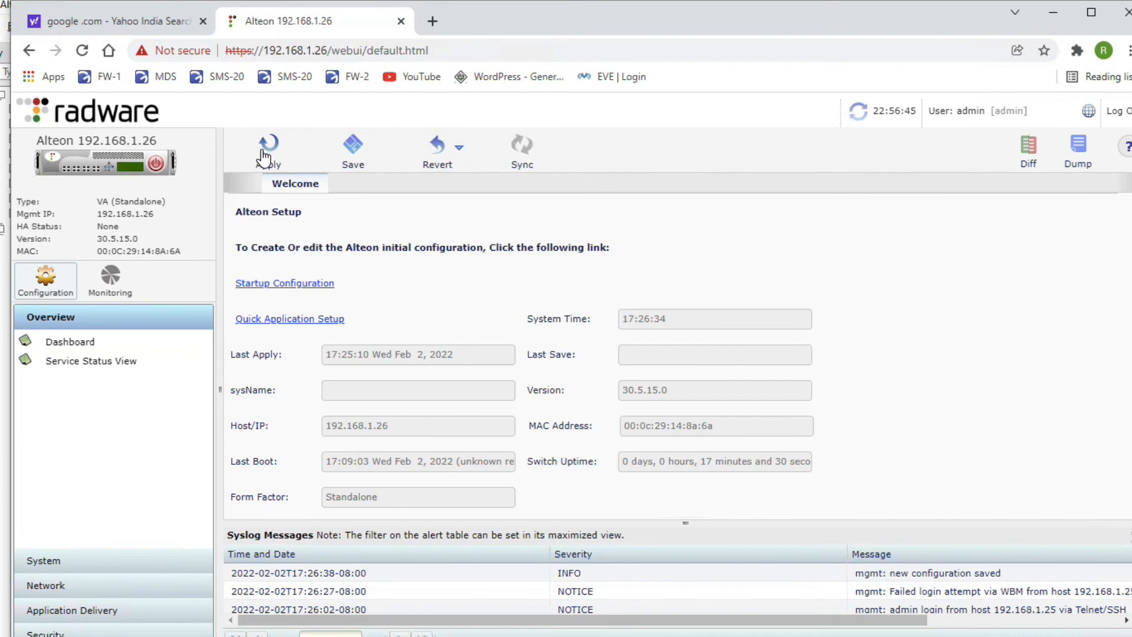